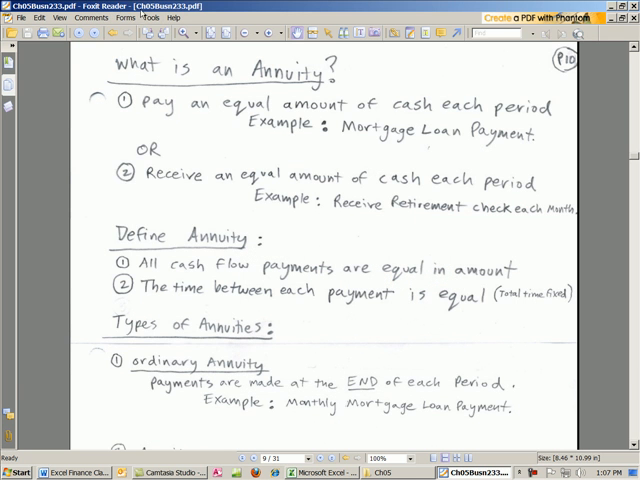
Step: Bring up the future value workbook and inspect the -$2,000 and -$6,000 cash flow cells
left_click(328, 472)
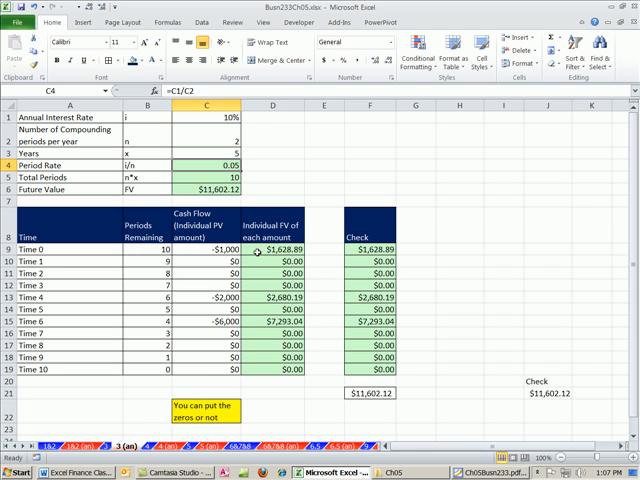
left_click(272, 250)
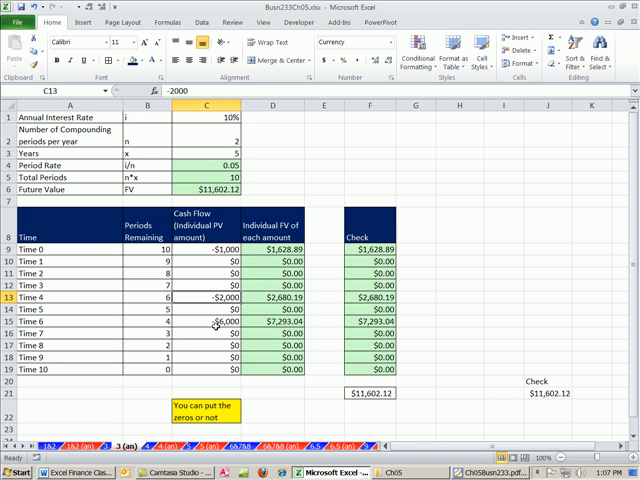
left_click(222, 324)
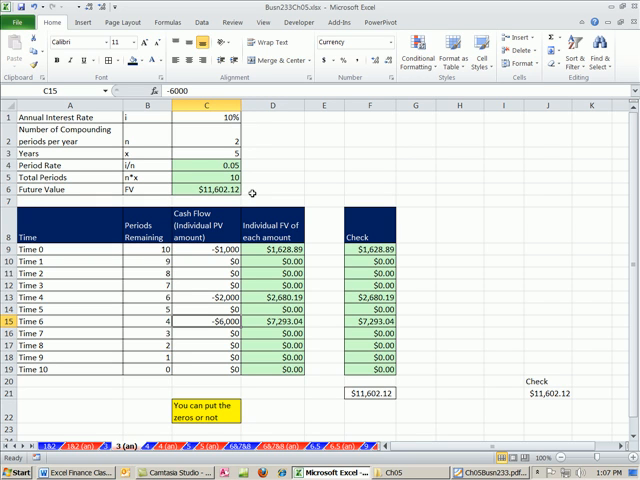
mouse_move(252, 218)
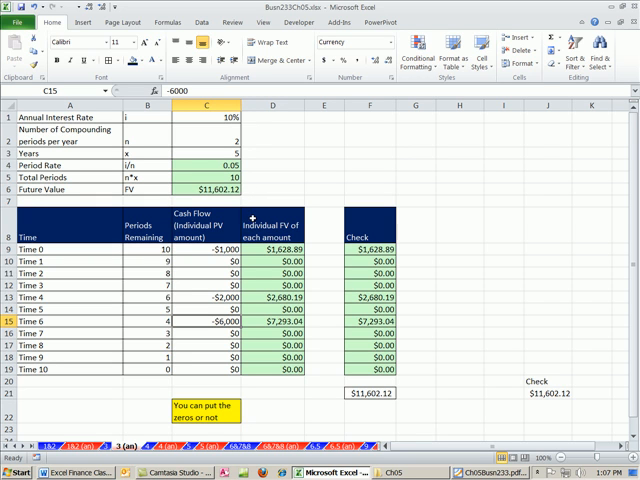
mouse_move(270, 400)
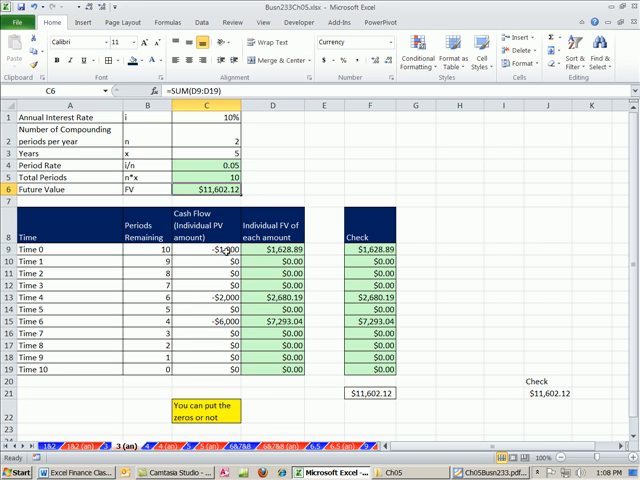
left_click(204, 320)
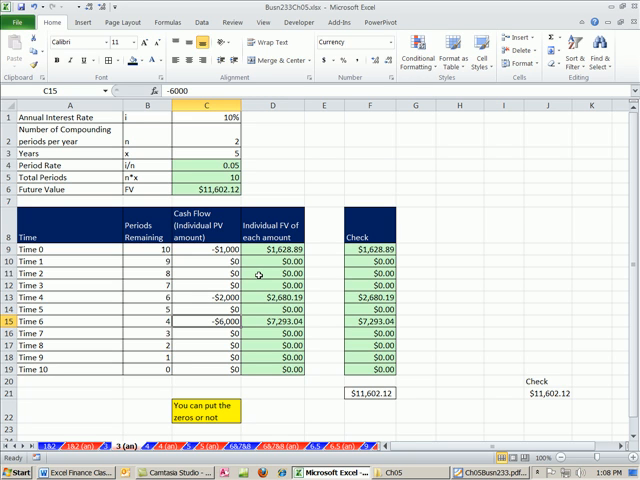
mouse_move(216, 218)
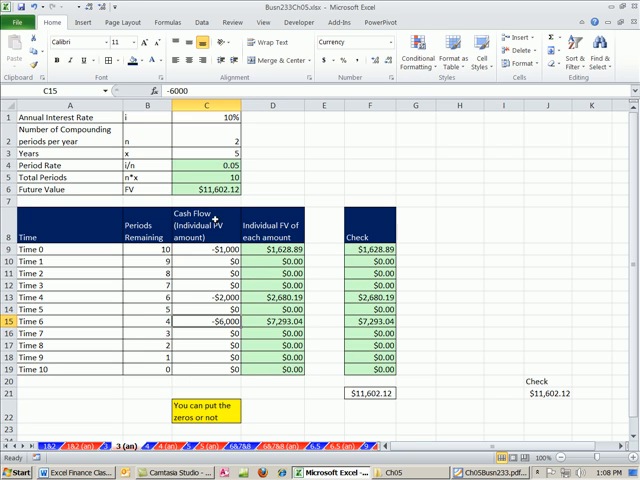
mouse_move(244, 176)
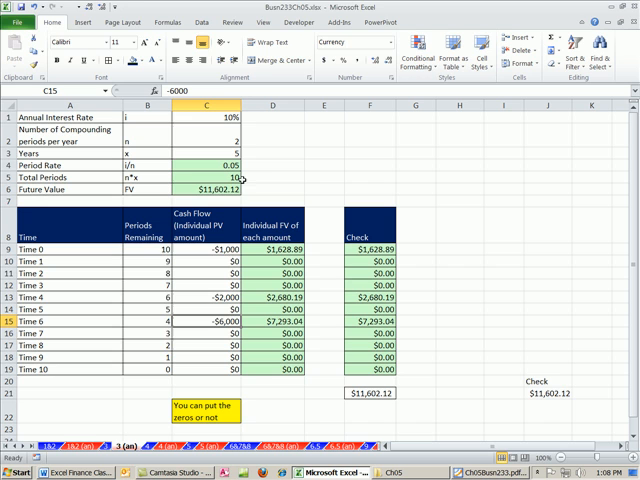
left_click(204, 250)
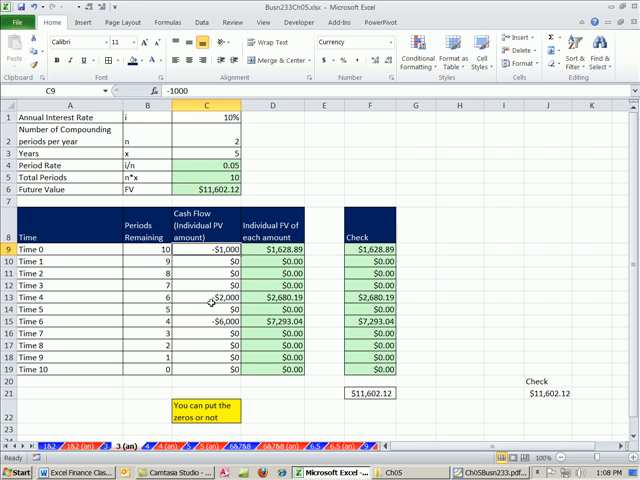
left_click(208, 322)
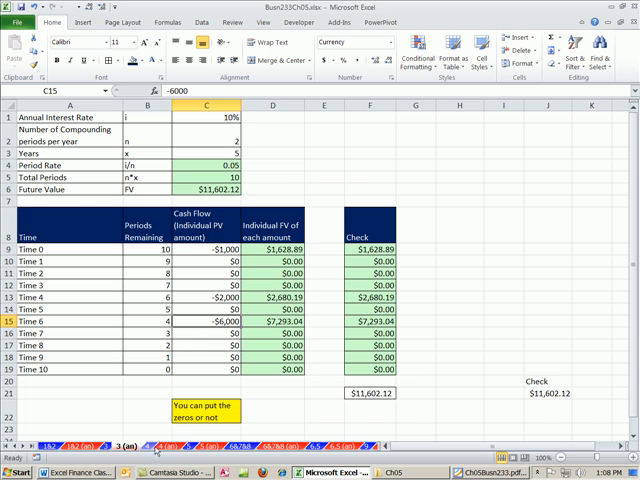
mouse_move(154, 400)
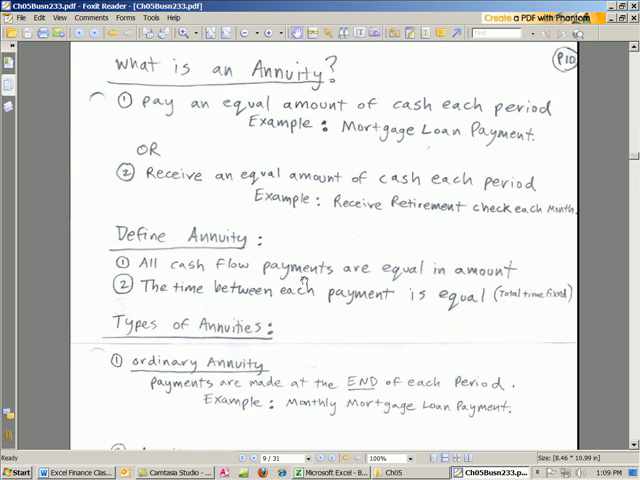
Step: Scroll the PDF notes down to the Types of Annuities and annuity-due relationship page
scroll("down", 3)
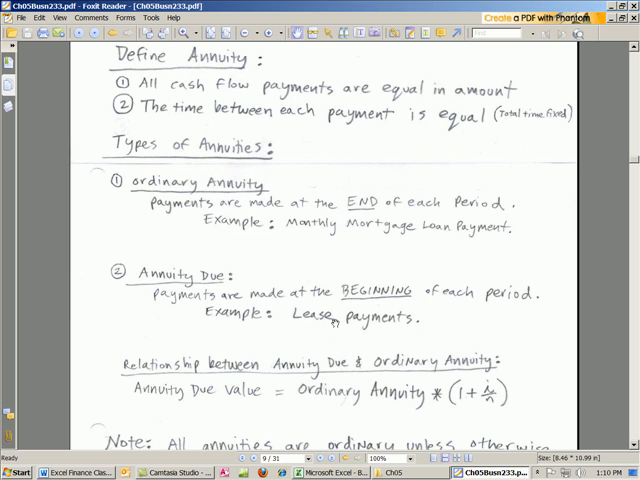
scroll("down", 3)
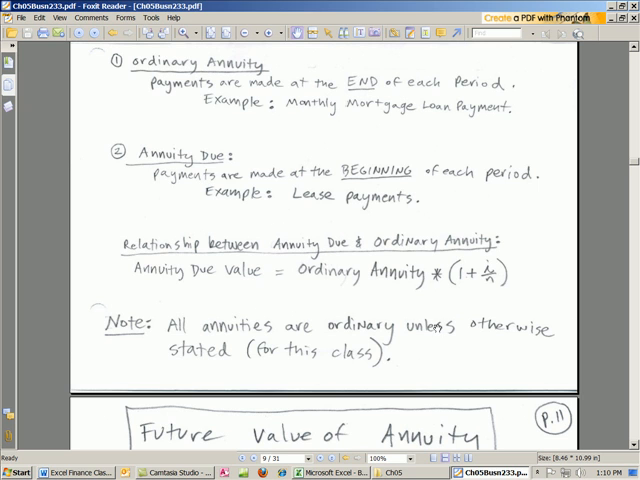
mouse_move(276, 290)
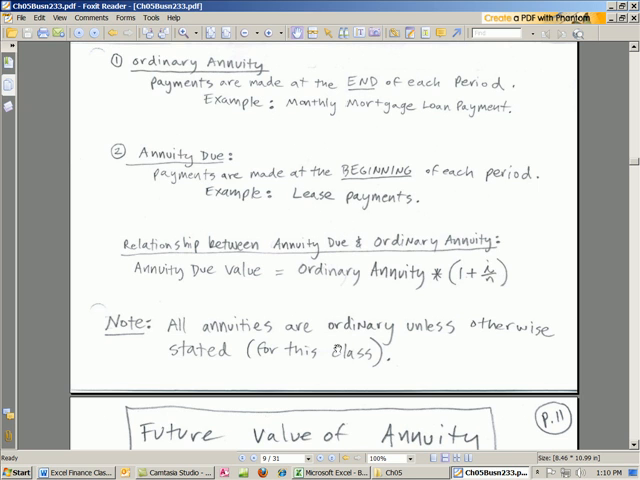
scroll("down", 3)
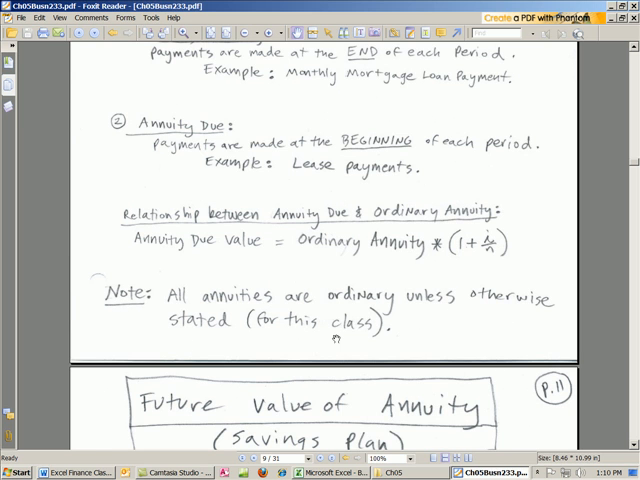
Step: Scroll down to the savings-plan FV formula and the =FV(rate, nper, PMT, PV, type) syntax
scroll("down", 3)
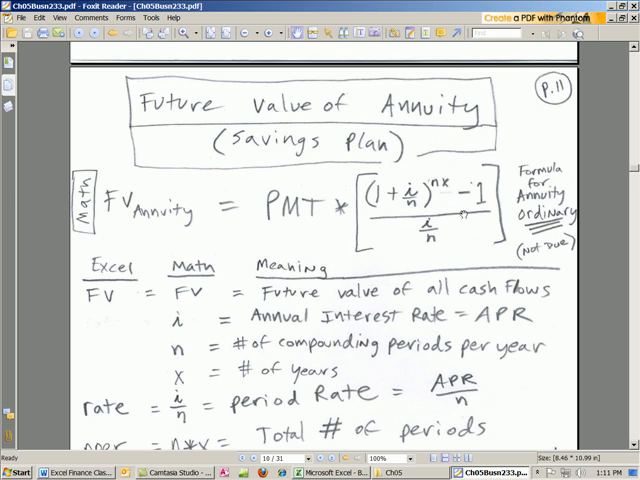
scroll("down", 3)
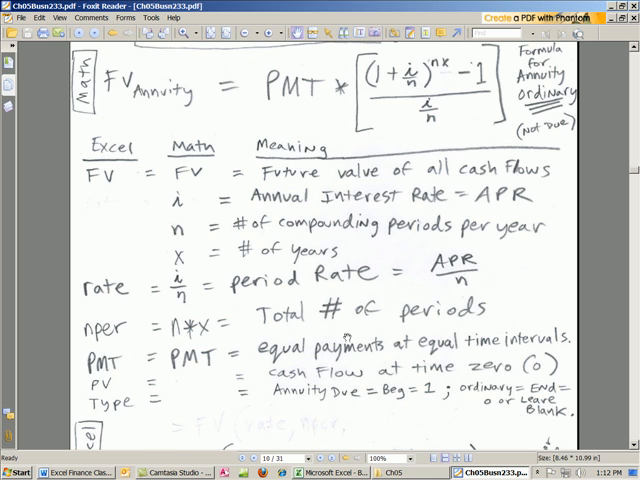
scroll("down", 3)
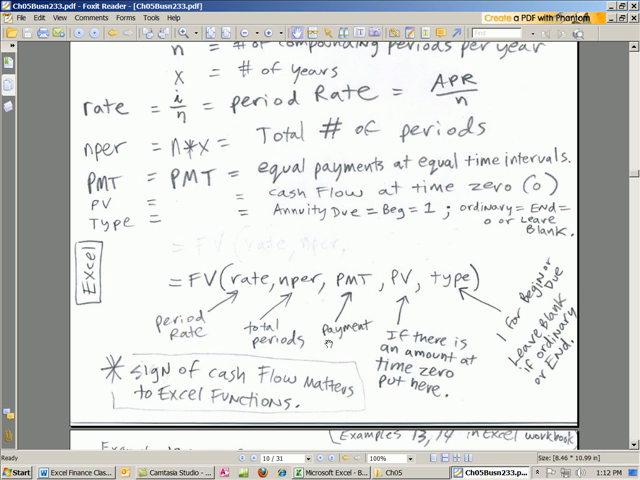
scroll("down", 3)
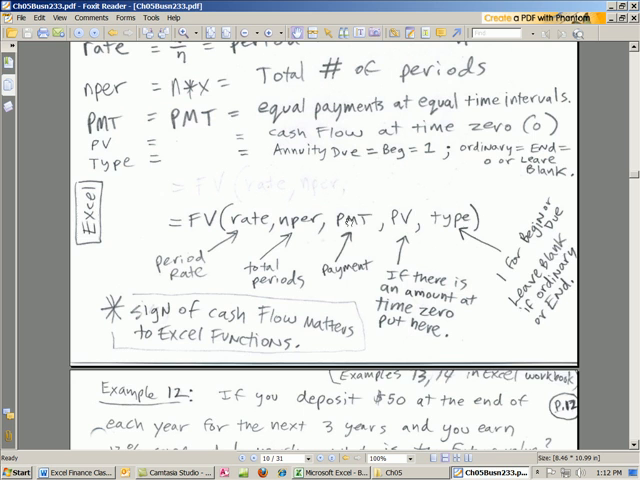
scroll("down", 3)
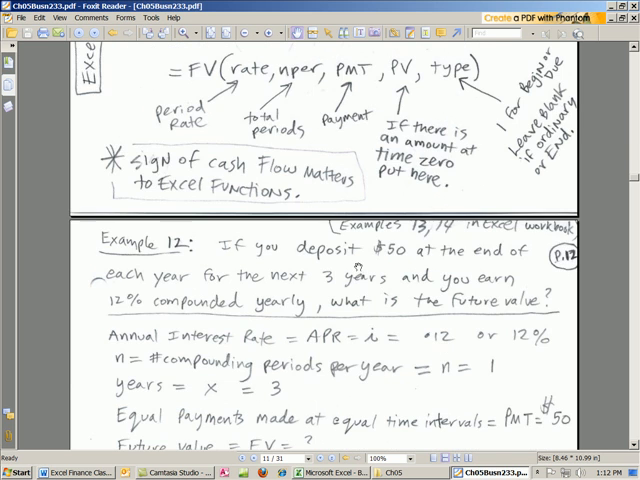
scroll("down", 3)
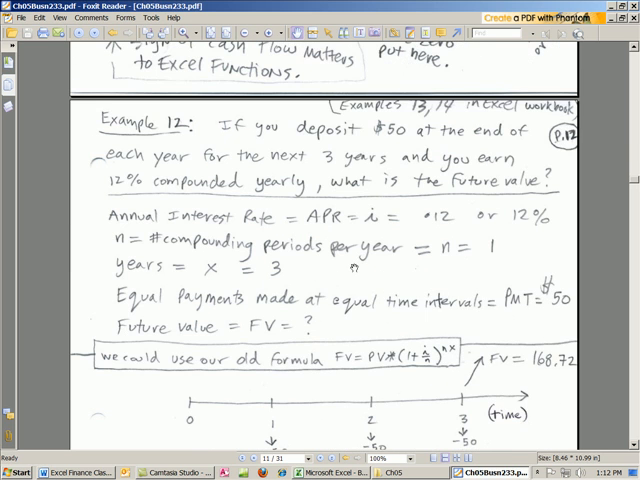
scroll("down", 3)
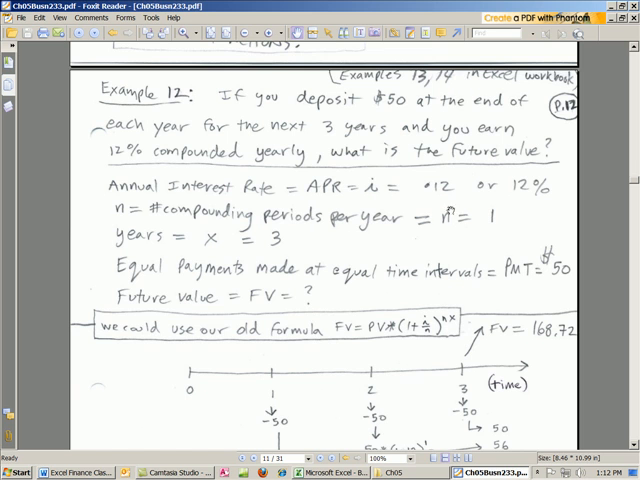
scroll("down", 3)
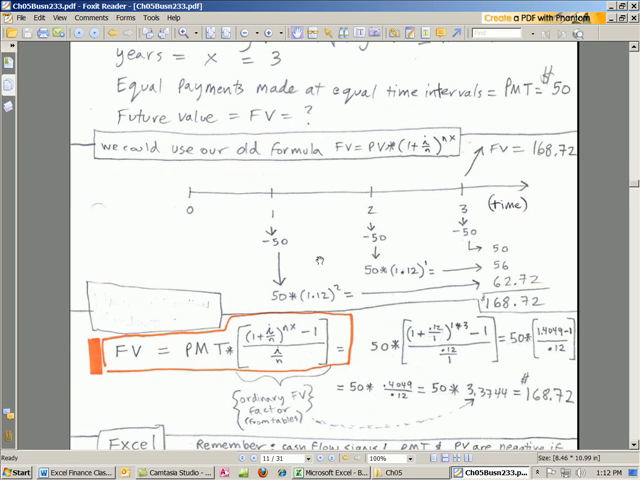
scroll("up", 3)
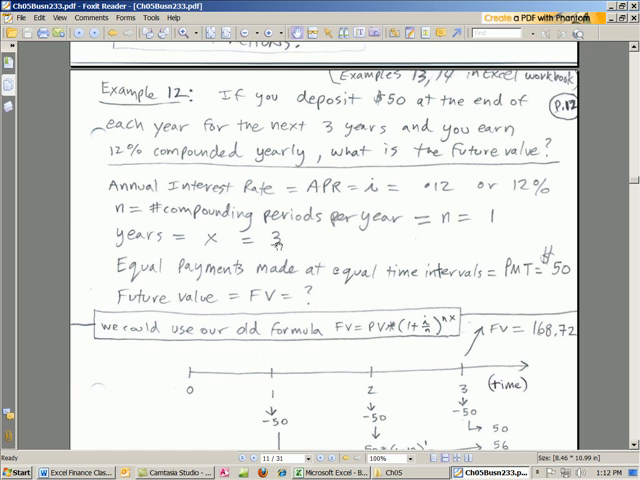
scroll("down", 3)
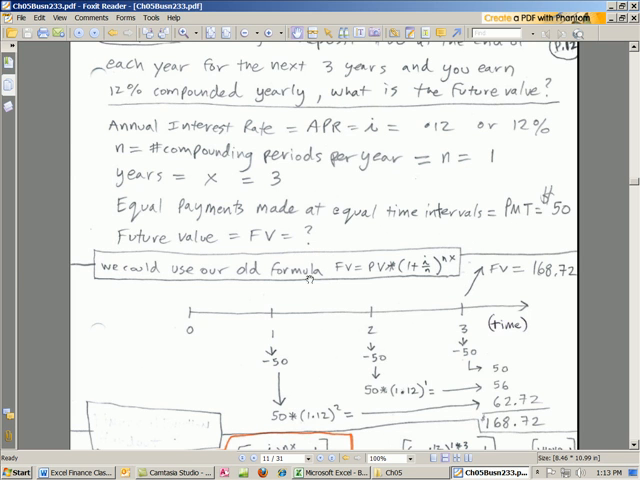
scroll("down", 3)
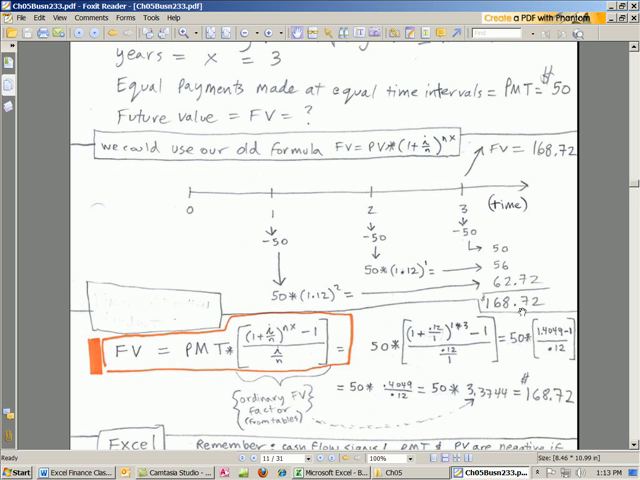
scroll("down", 3)
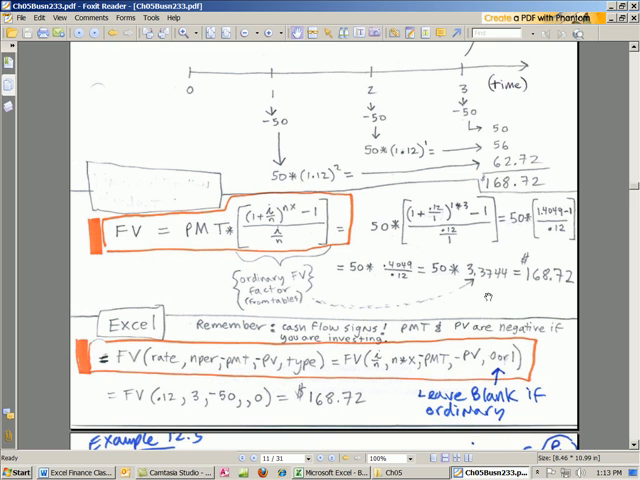
scroll("down", 3)
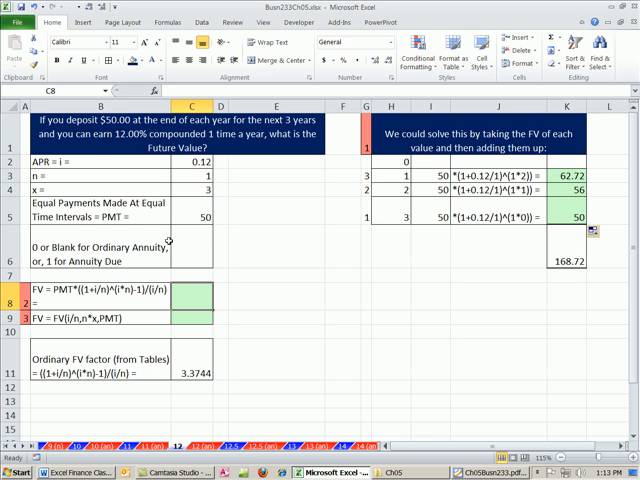
mouse_move(276, 132)
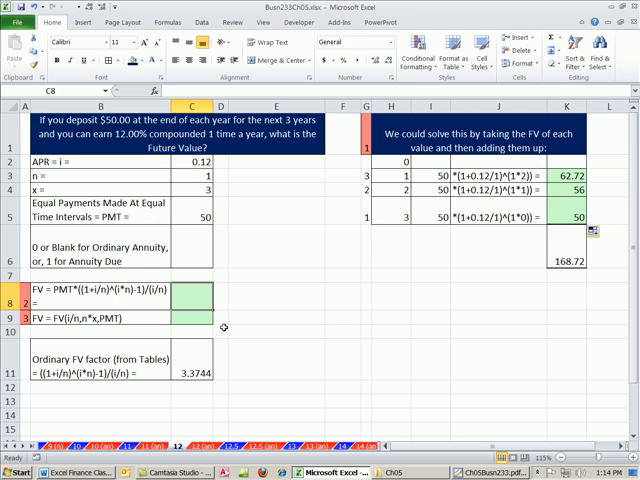
mouse_move(300, 344)
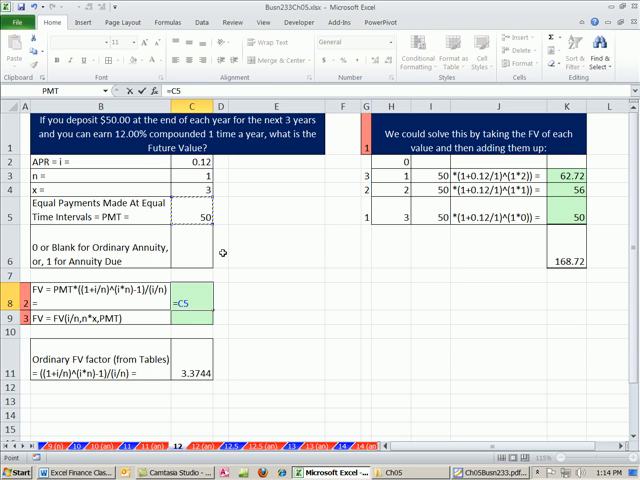
Step: Enter =C5*((1+C2)^C4-1)/C2 in C8 to get 168.72, then review the formula and keep it
type("*((")
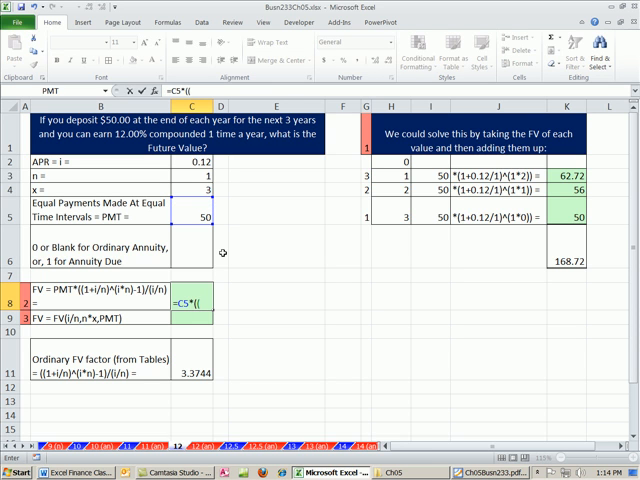
mouse_move(108, 292)
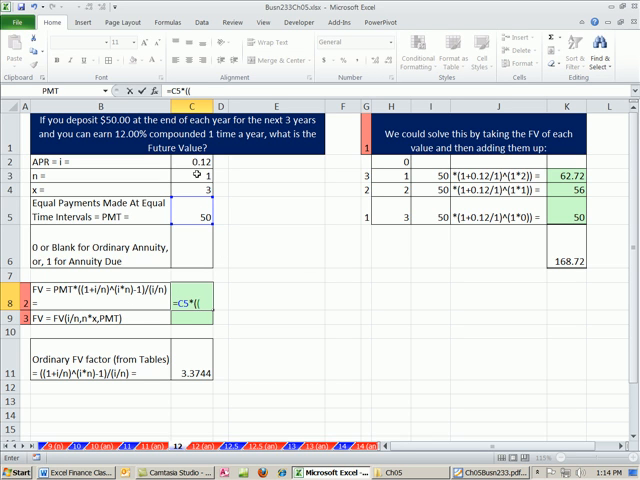
type("1+")
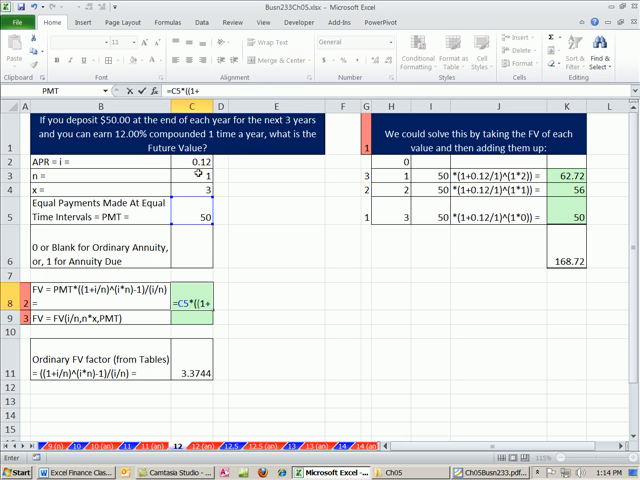
left_click(212, 162)
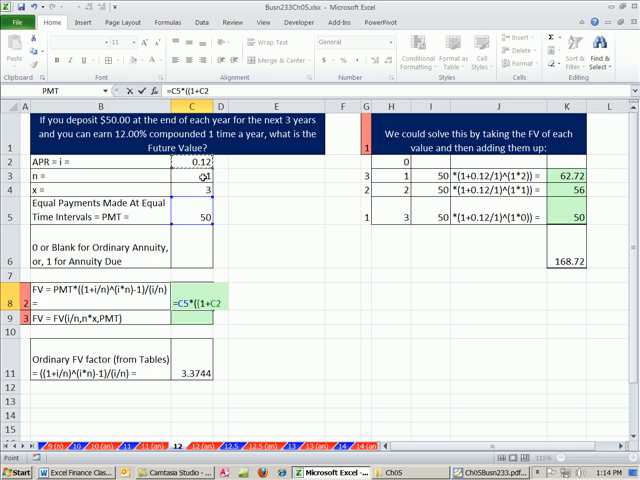
mouse_move(296, 324)
type(")")
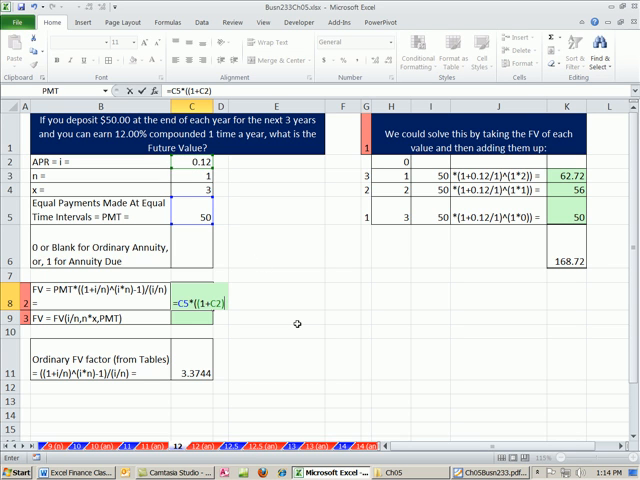
type("^C4")
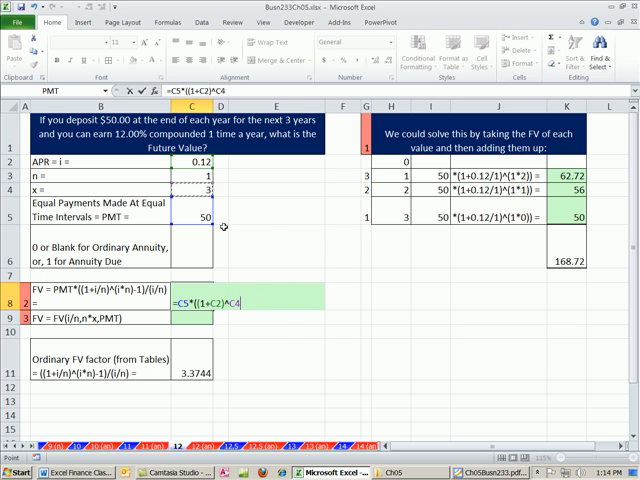
mouse_move(362, 372)
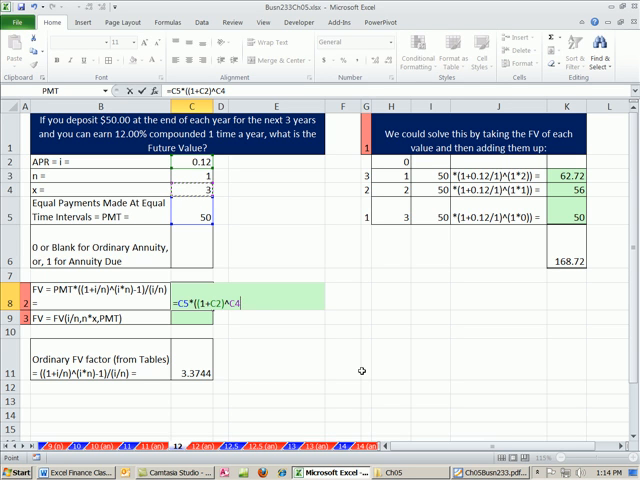
type("-1")
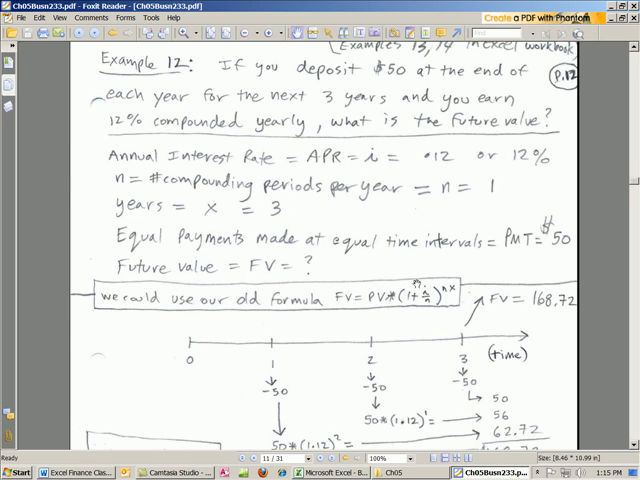
scroll("down", 3)
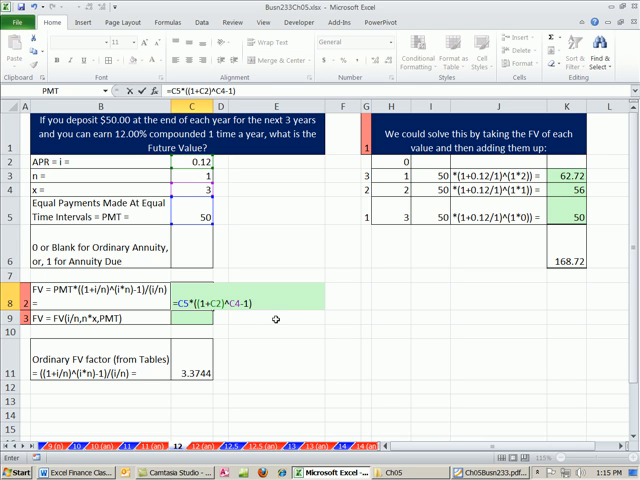
type(")/")
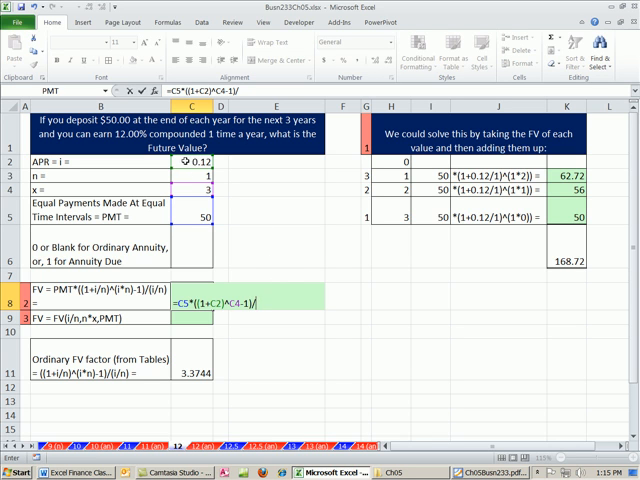
type("C2")
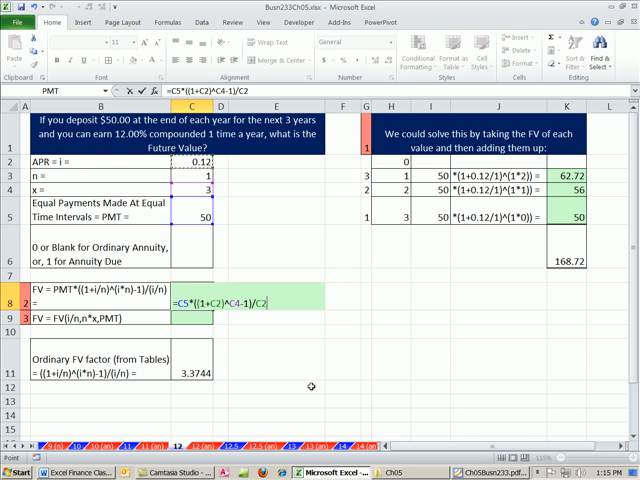
key("Return")
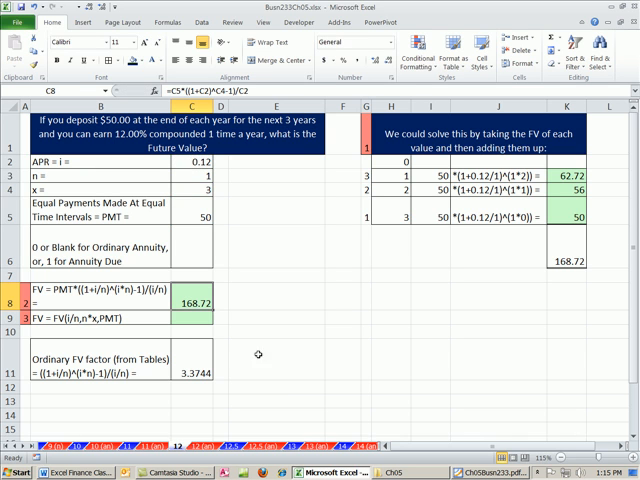
double_click(176, 300)
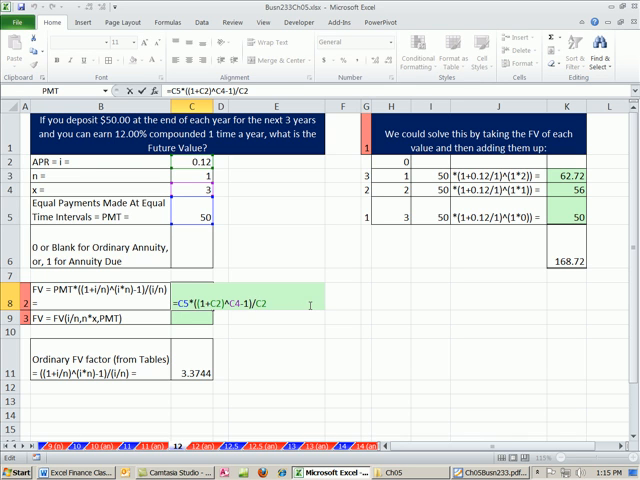
key("Return")
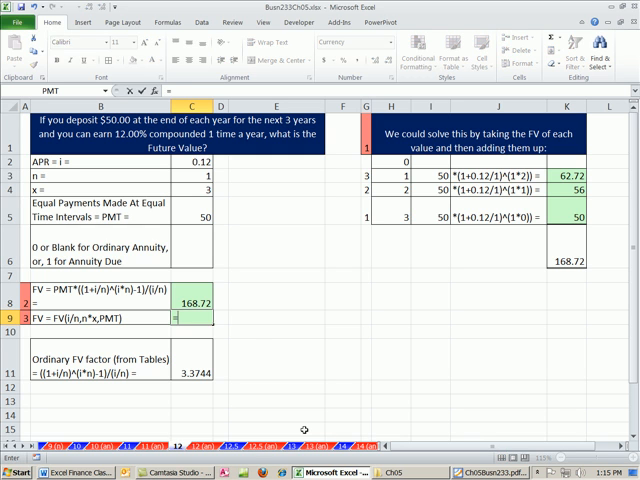
Step: Enter =FV(C2,C4,-C5) in C9, returning $168.72 to match the long-hand result
type("=FV(")
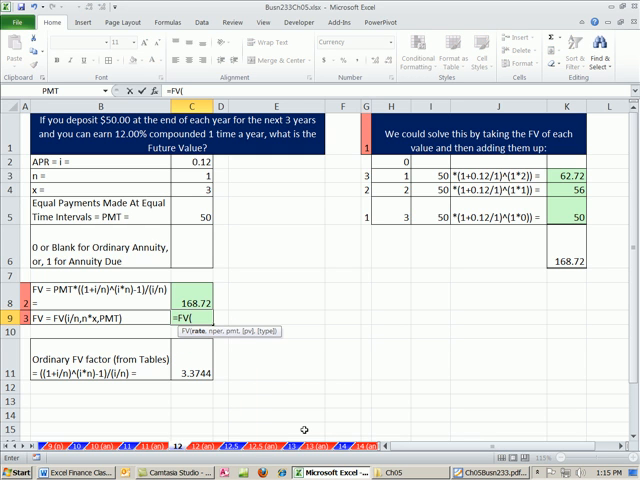
mouse_move(232, 338)
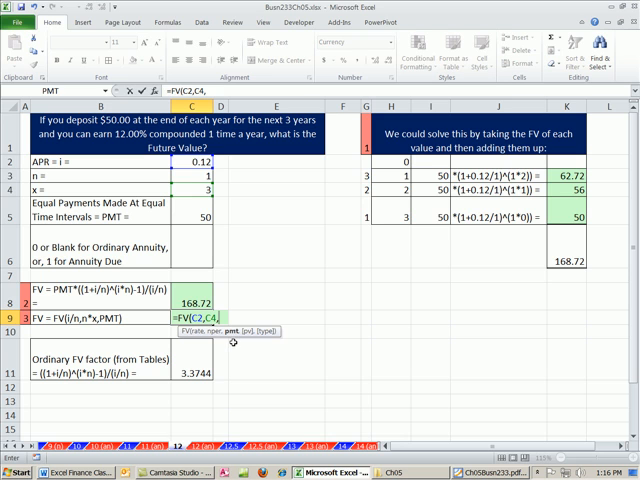
mouse_move(196, 212)
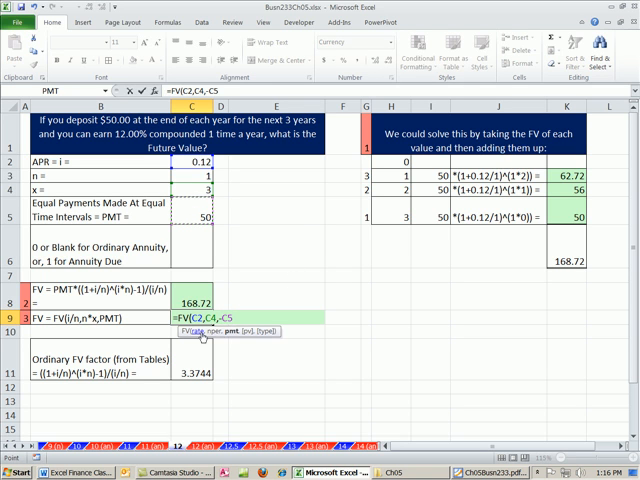
mouse_move(312, 358)
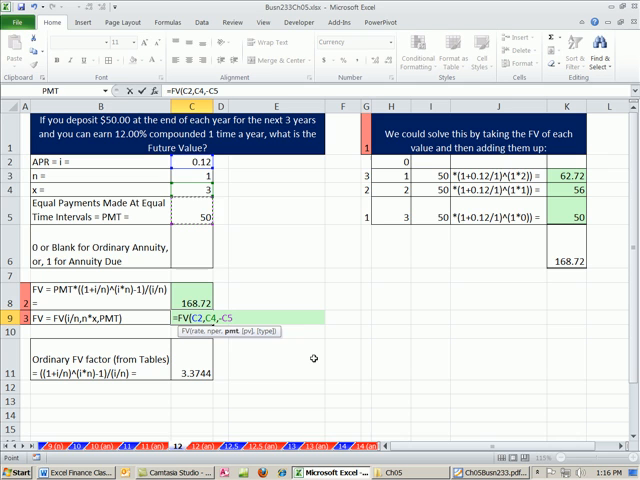
type(",")
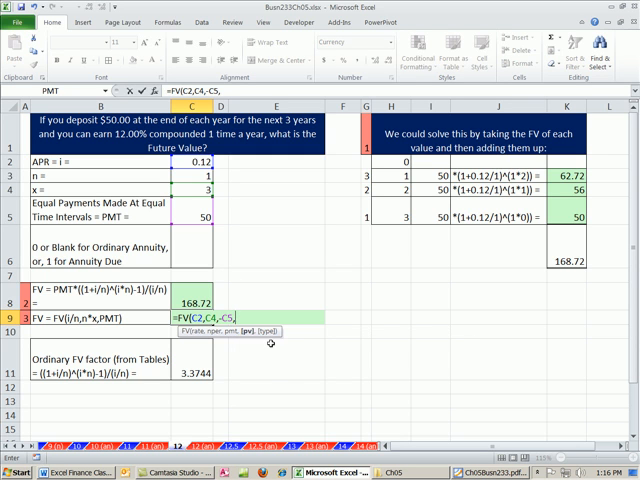
key("Backspace")
type(")")
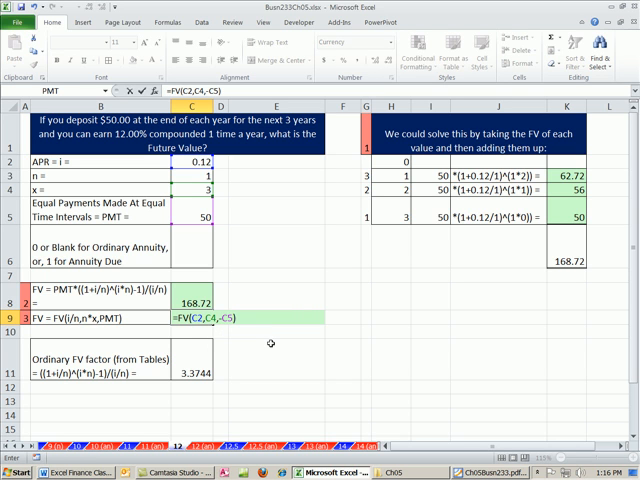
key("Return")
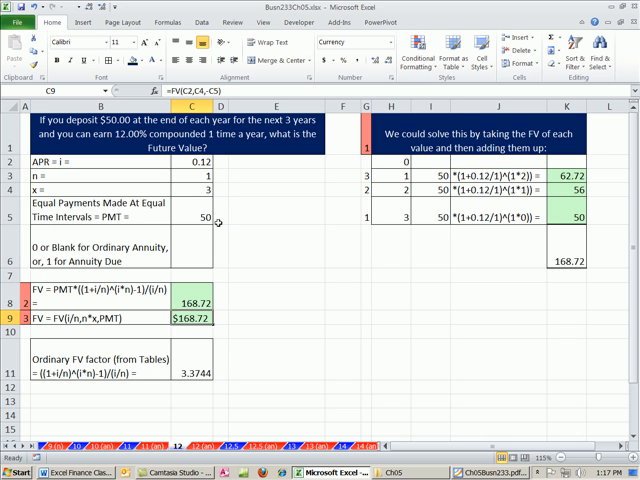
mouse_move(214, 328)
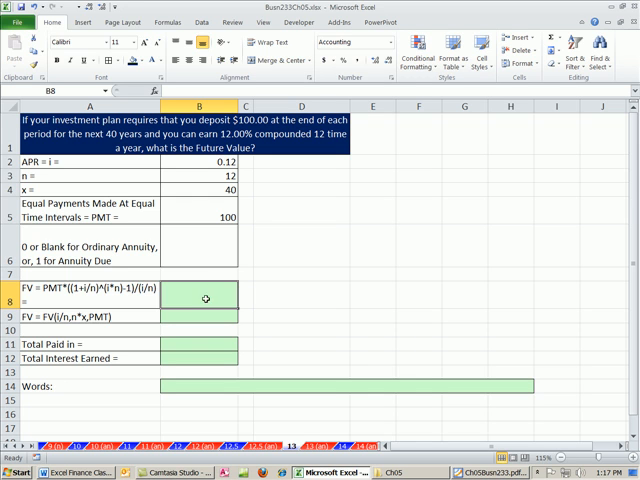
Step: Enter =FV(B2/B3,B4*B3,-B5) in B9, giving $1,176,477.25 for the monthly $100, 40-year plan
left_click(204, 316)
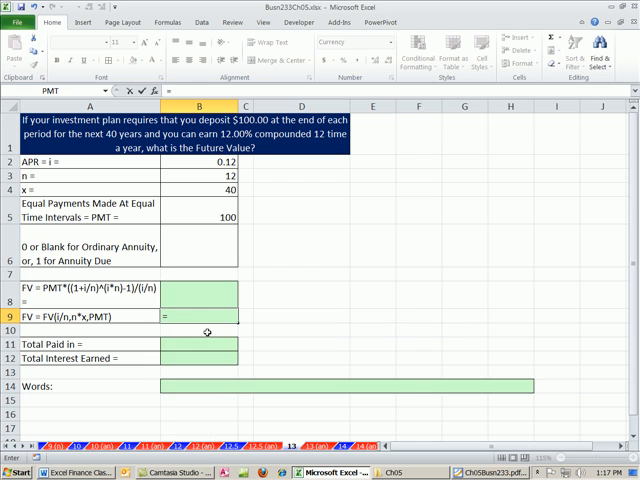
type("=FV(")
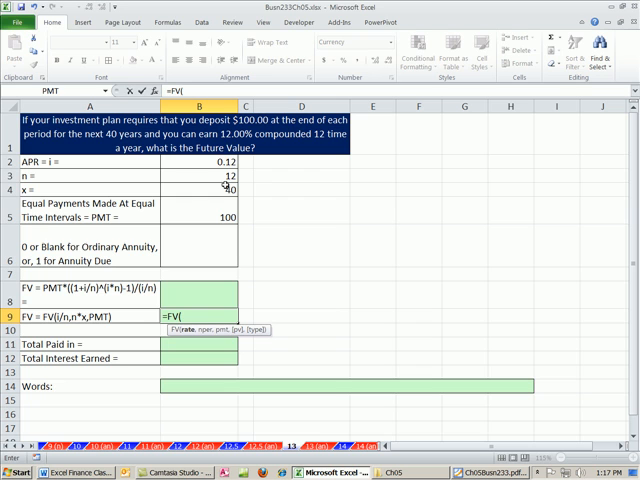
left_click(196, 164)
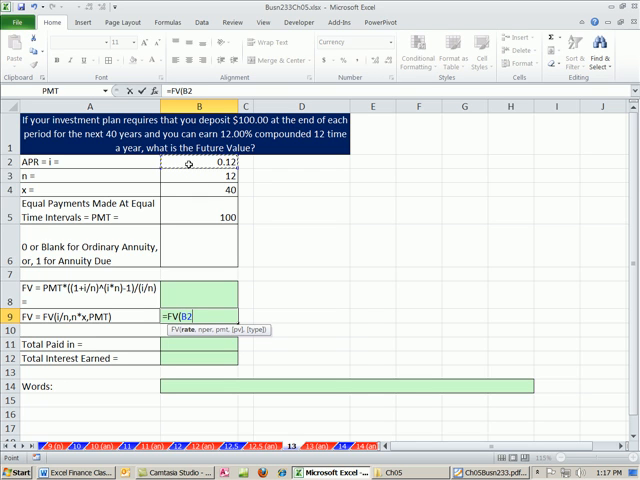
type("/B3,B4*B3,")
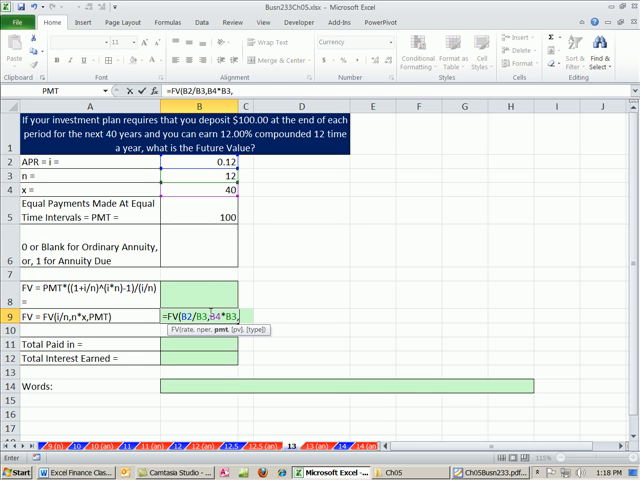
mouse_move(276, 270)
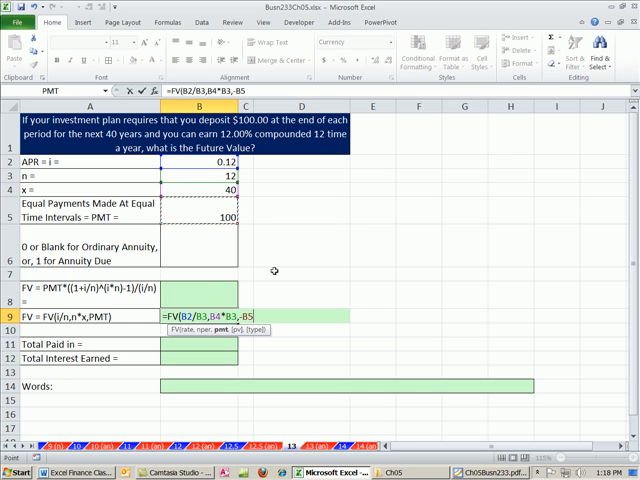
mouse_move(240, 344)
type(")")
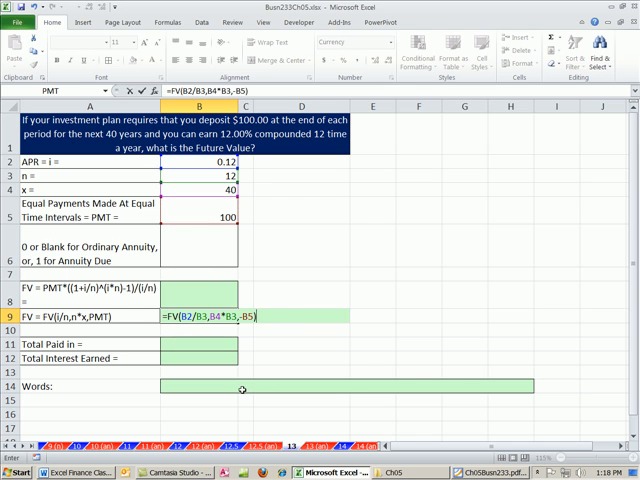
key("Return")
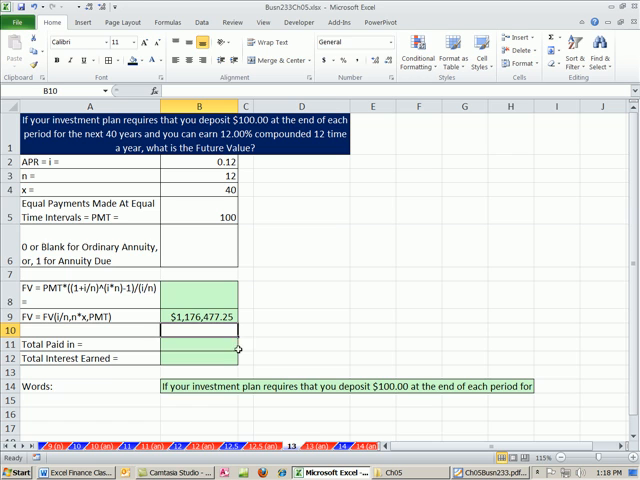
left_click(200, 316)
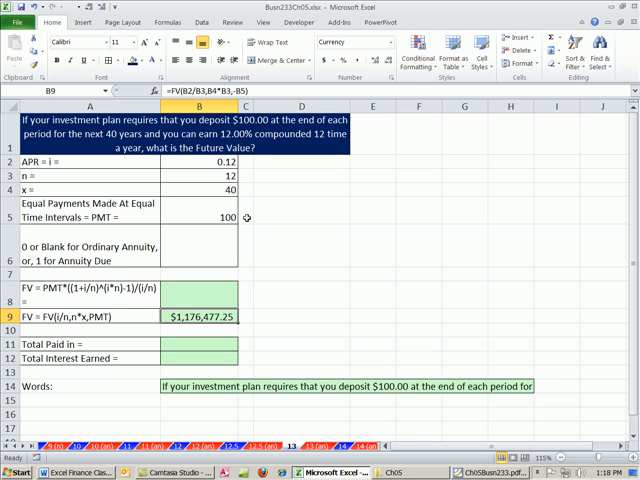
left_click(200, 340)
type("=B5")
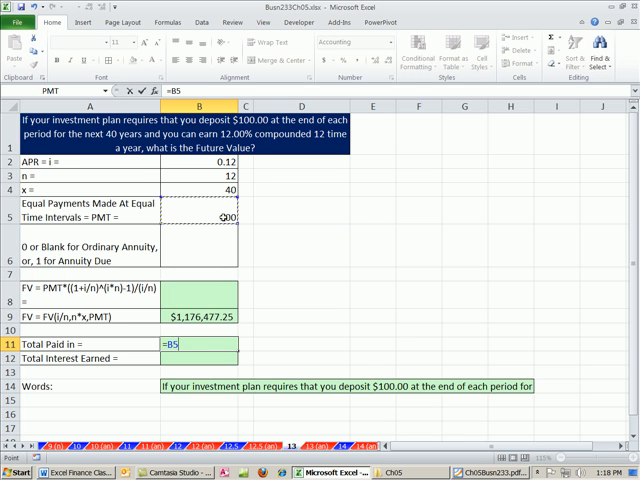
Step: Compute total paid in =B5*B4*B3 ($48,000.00) and total interest earned =B9-B11
type("*B4")
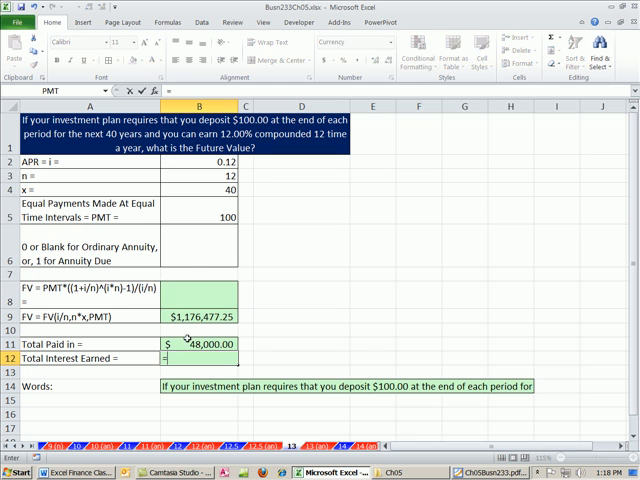
type("=B9-")
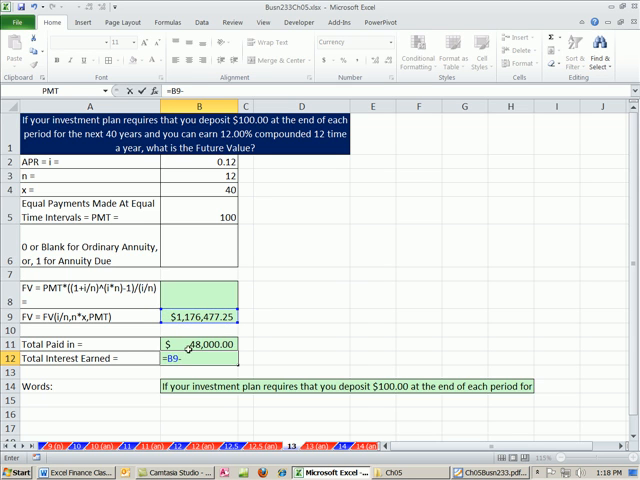
key("Return")
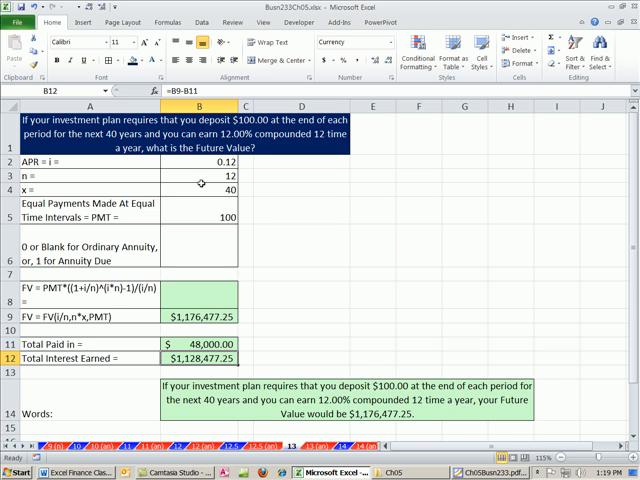
Step: Change the APR to 0.07 and the payment to $250, updating future value to $656,203.35
left_click(200, 178)
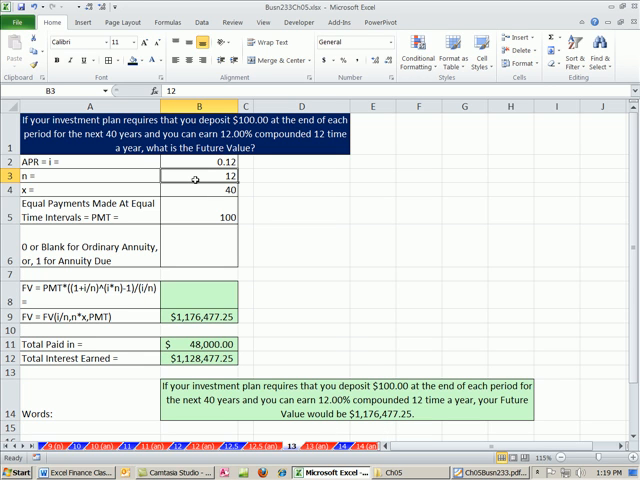
left_click(192, 162)
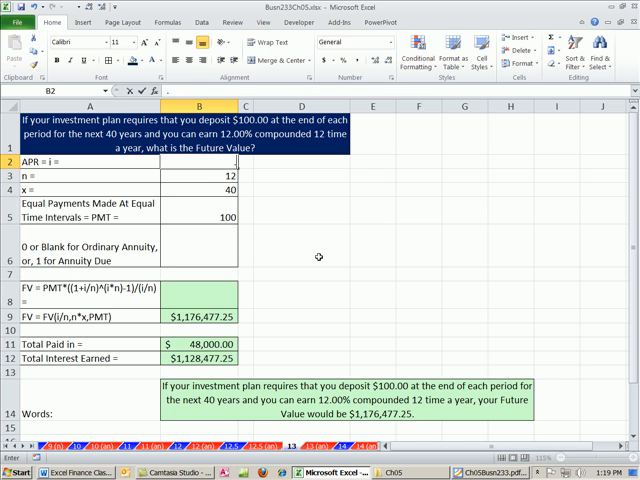
type("0.07")
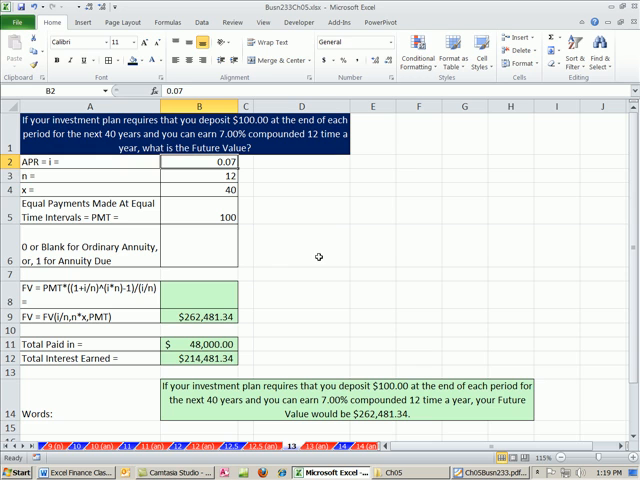
left_click(200, 176)
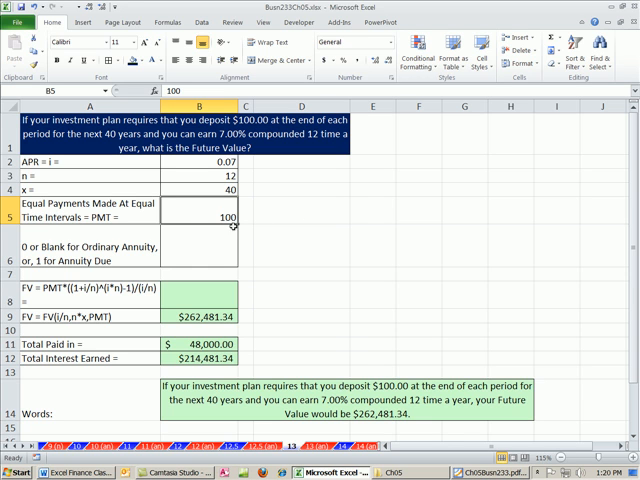
mouse_move(384, 234)
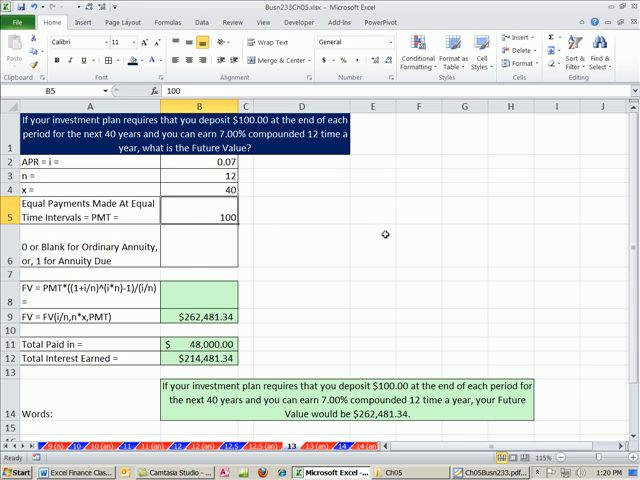
type("300")
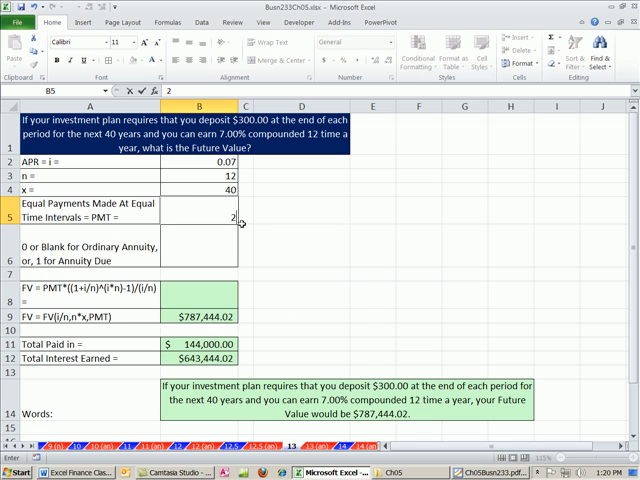
type("250")
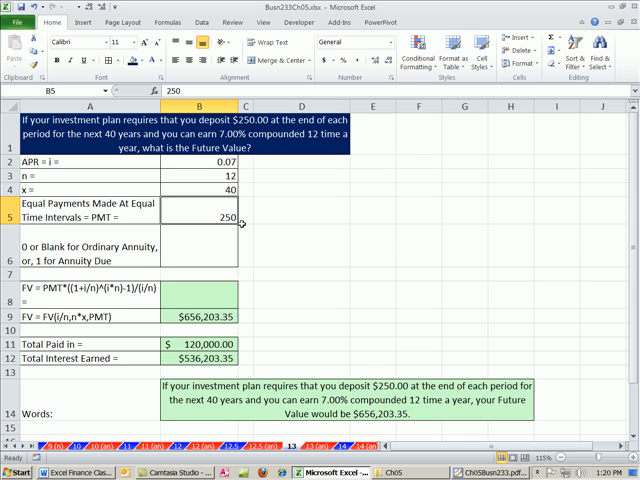
mouse_move(368, 224)
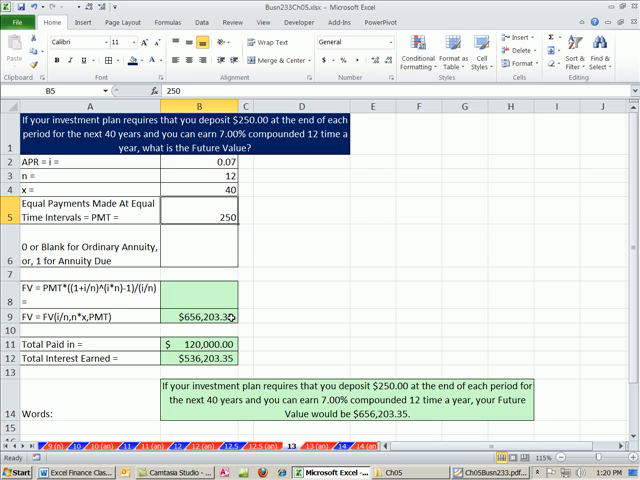
mouse_move(204, 344)
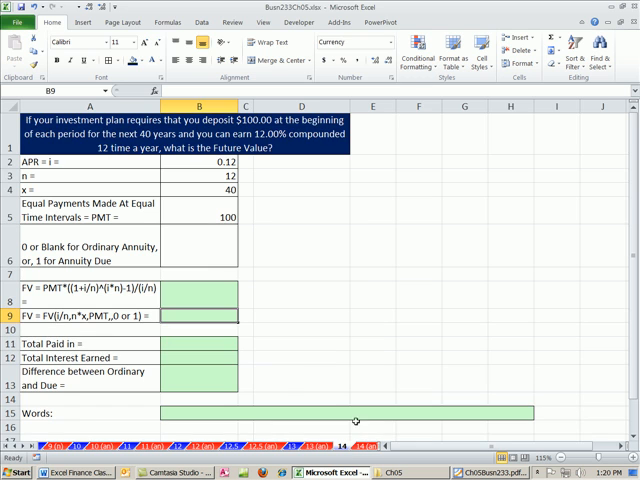
mouse_move(228, 132)
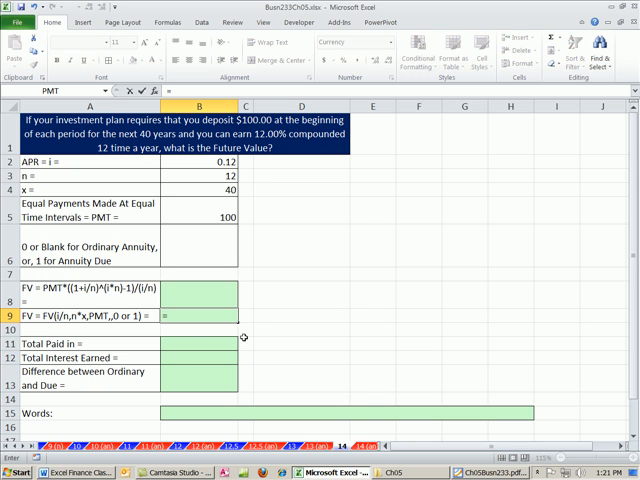
Step: Enter =FV(B2/B3,B4*B3,-B5,,1) for beginning-of-period payments, giving $1,188,242.02
type("=FV(")
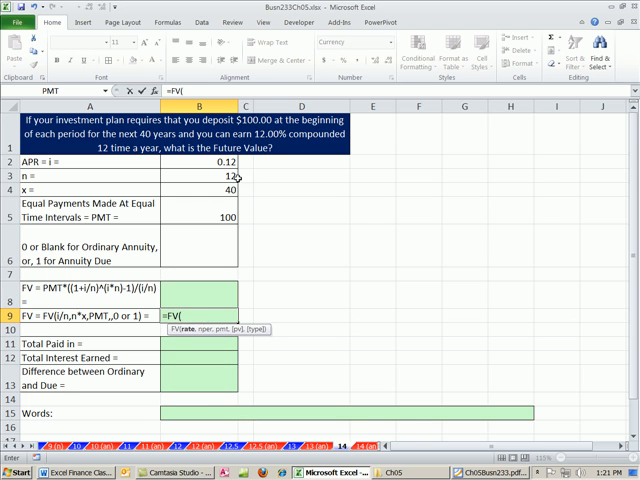
type("B2/")
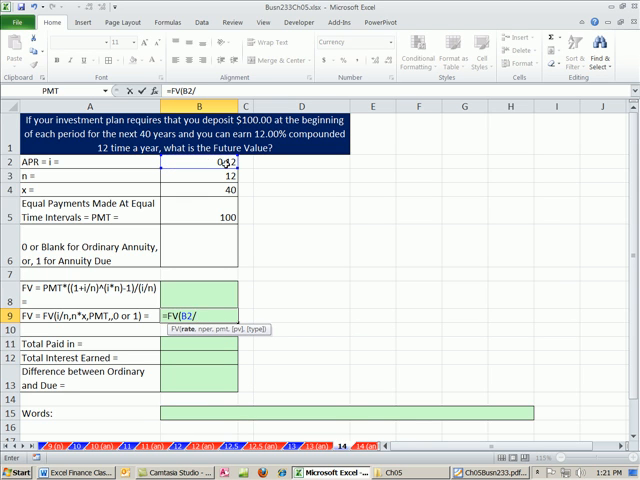
left_click(204, 174)
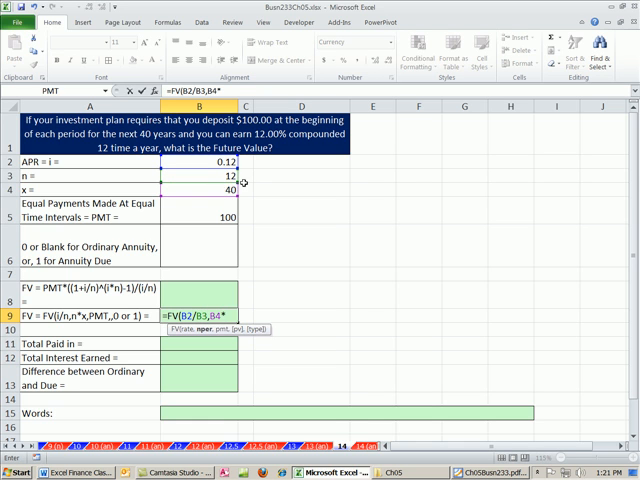
left_click(208, 172)
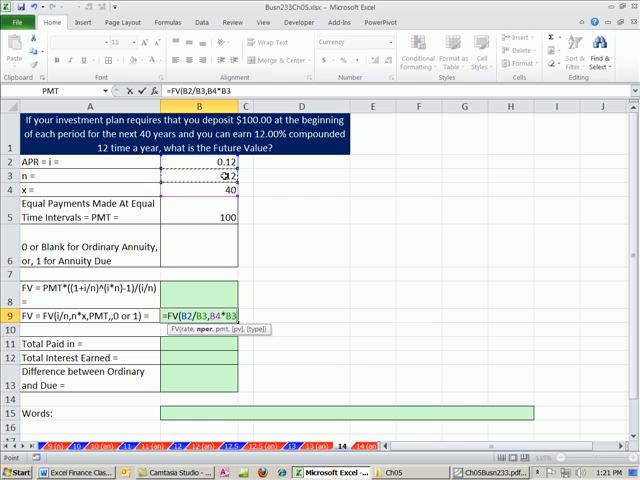
type(",-B5")
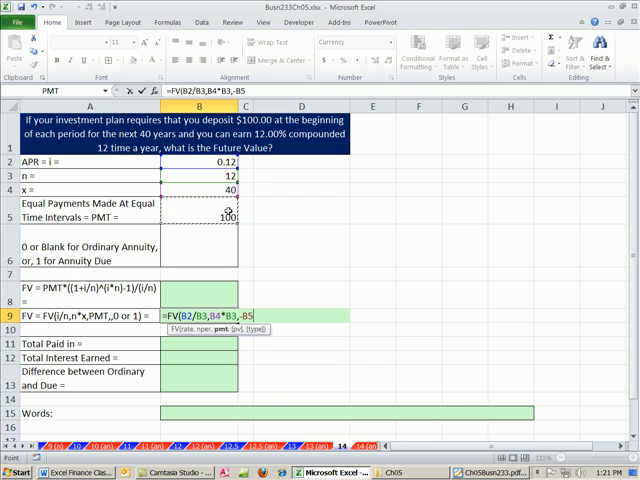
type(",,")
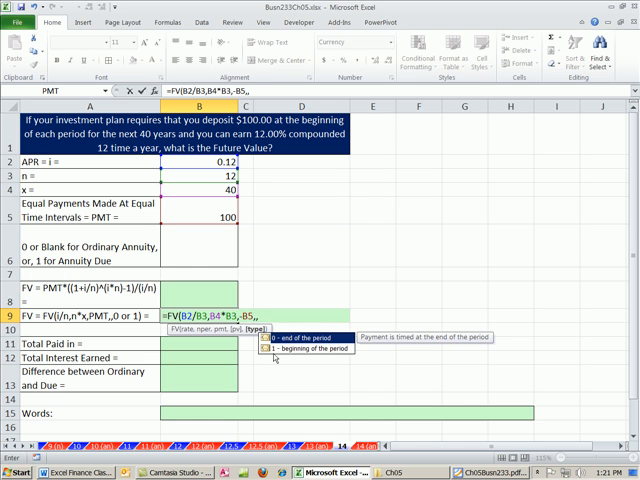
key("Return")
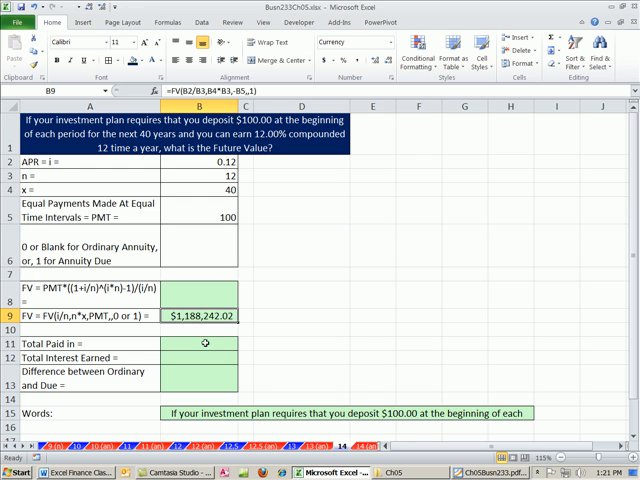
Step: Compute total paid in ($48,000.00) and total interest earned =B9-B11 ($1,140,242.02)
left_click(204, 344)
type("=B5*B4*")
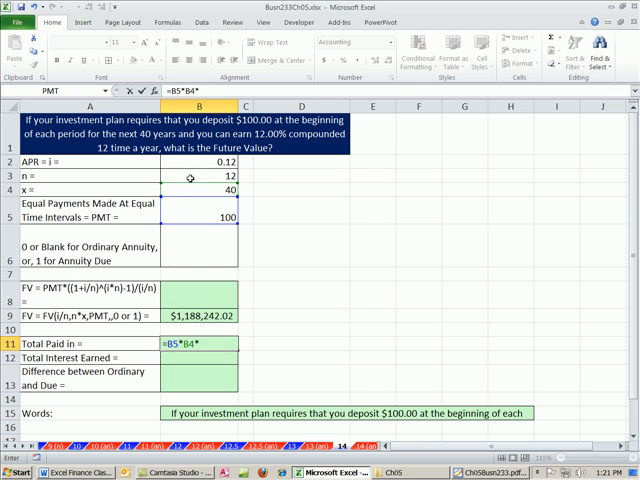
left_click(196, 172)
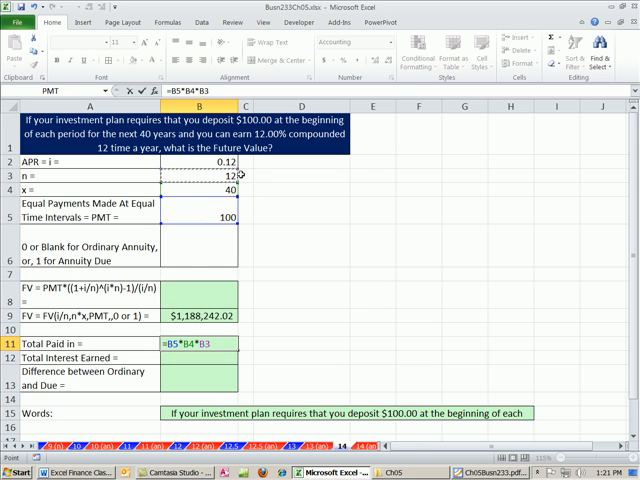
key("Return")
type("=B9-B11")
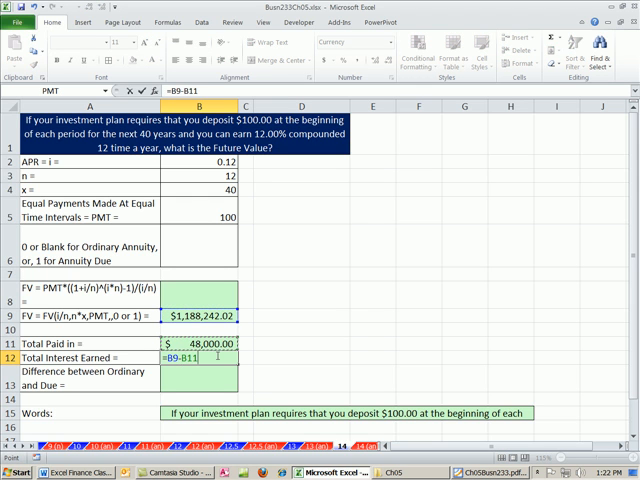
key("Return")
type("=B9")
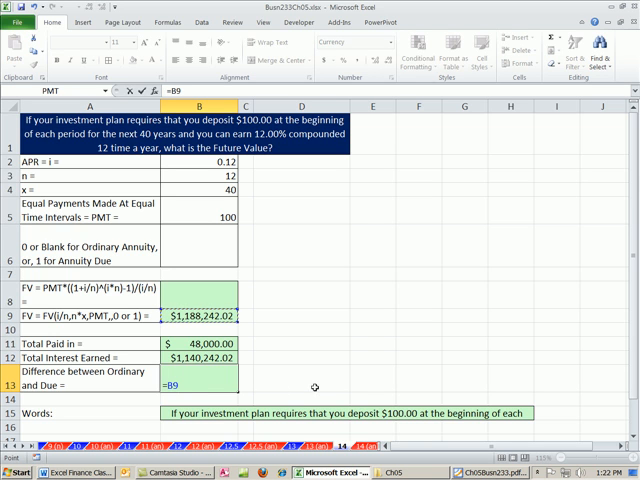
Step: Subtract the ordinary sheet's B9 from this sheet's B9, giving a $11,764.77 difference, and review =B9-'13'!B9
type("-")
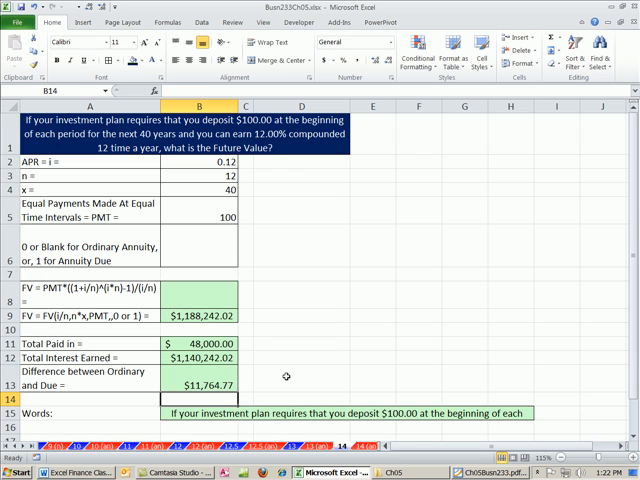
left_click(304, 384)
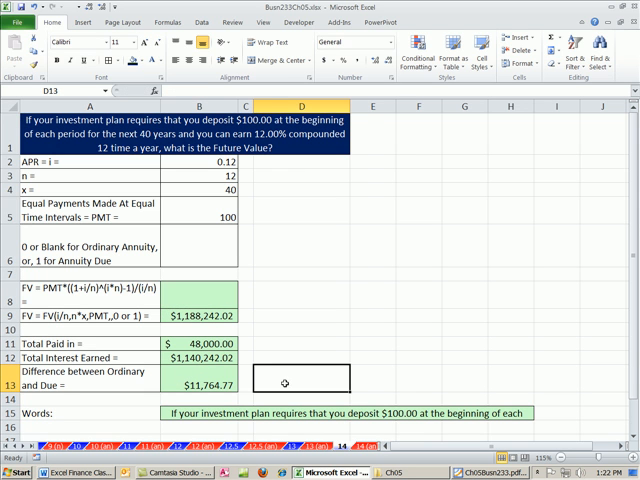
left_click(198, 218)
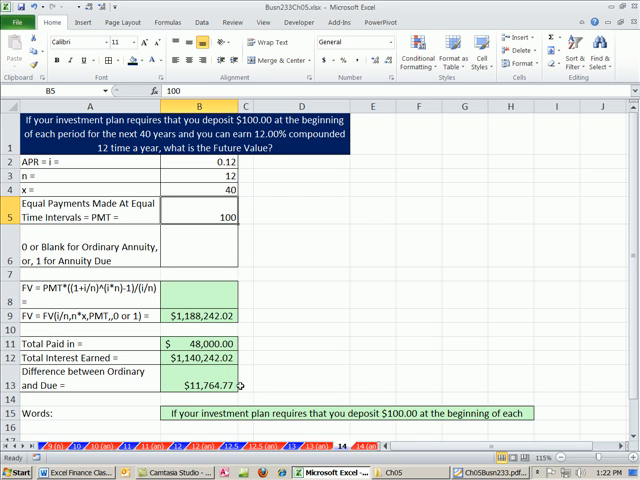
left_click(196, 384)
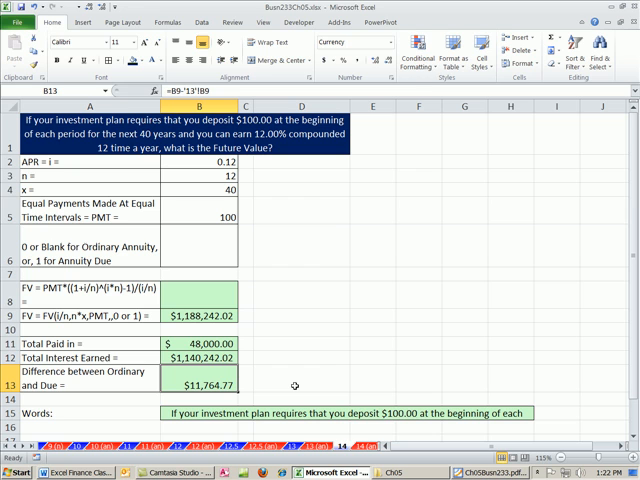
mouse_move(410, 378)
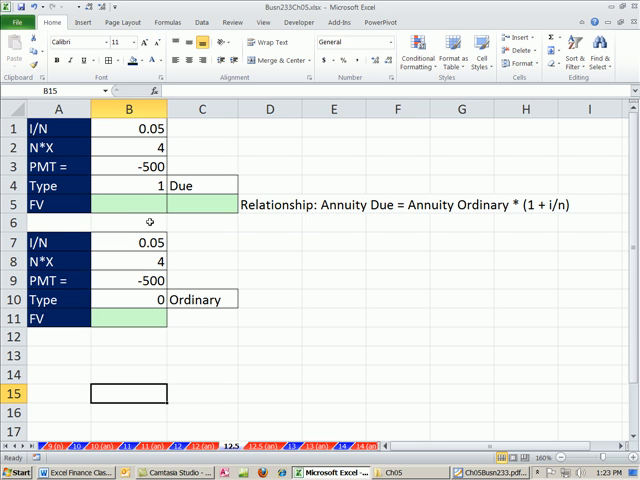
Step: Enter =FV(B1,B2,B3,,B4) in B5, giving the annuity due future value of $2,262.82
left_click(128, 202)
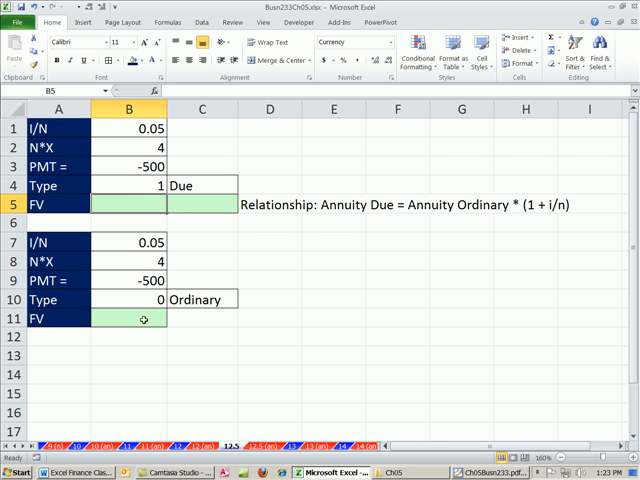
left_click(128, 184)
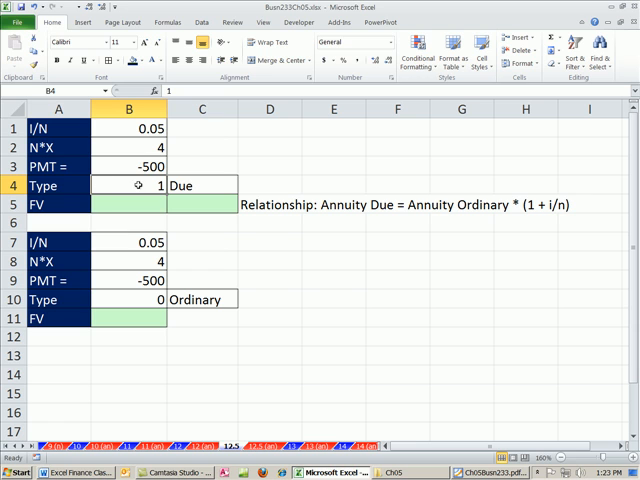
left_click(128, 204)
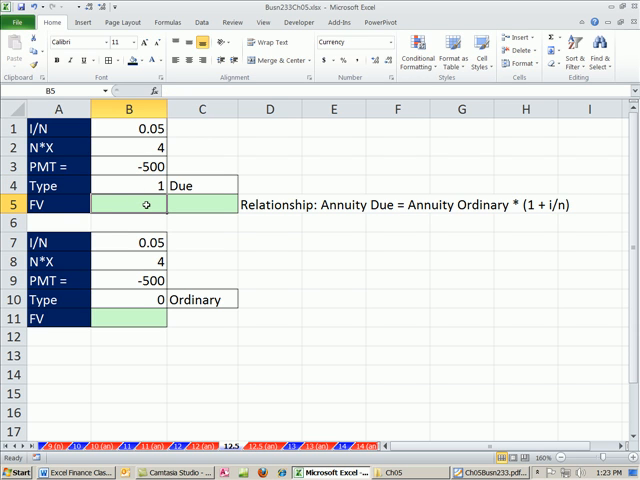
type("=fv")
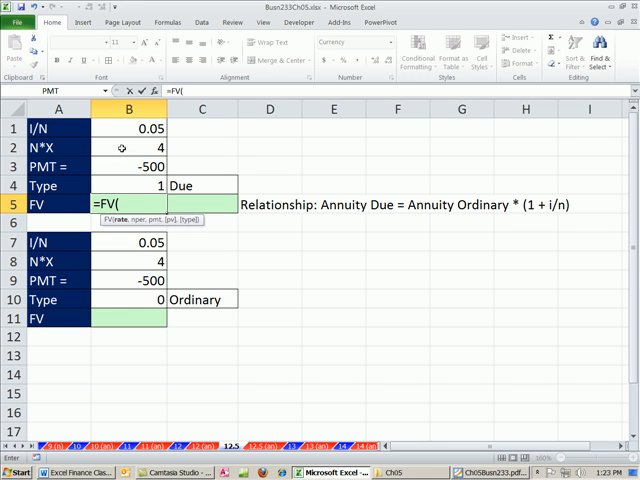
left_click(128, 128)
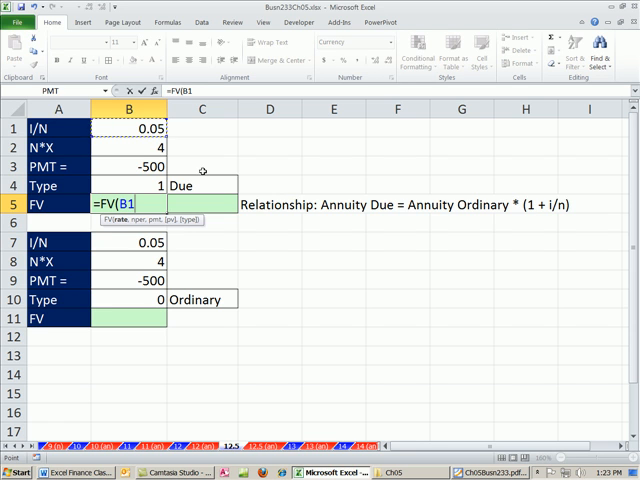
left_click(128, 148)
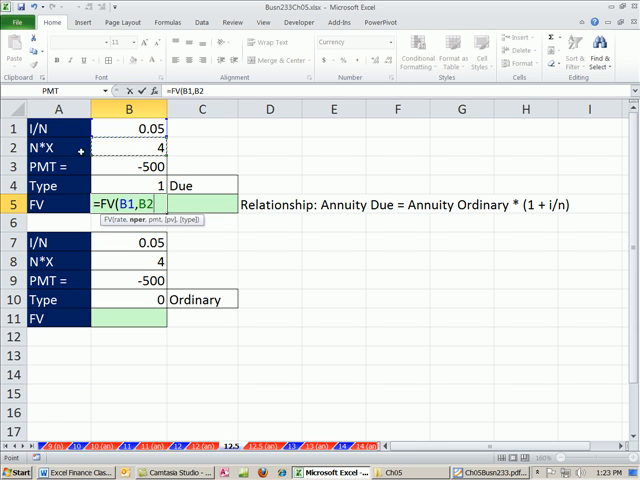
type(",B3")
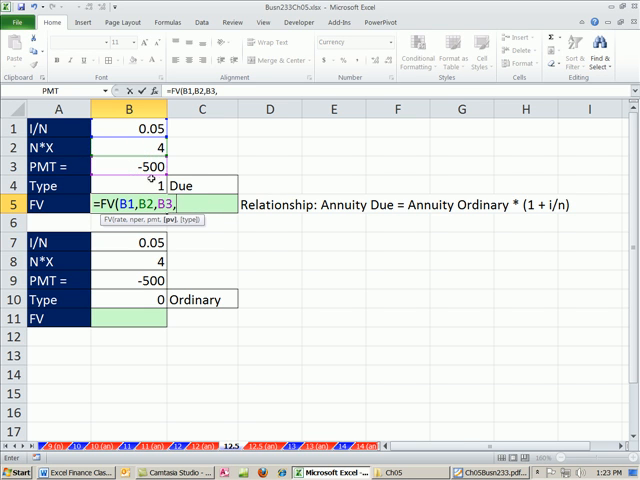
type(",B4")
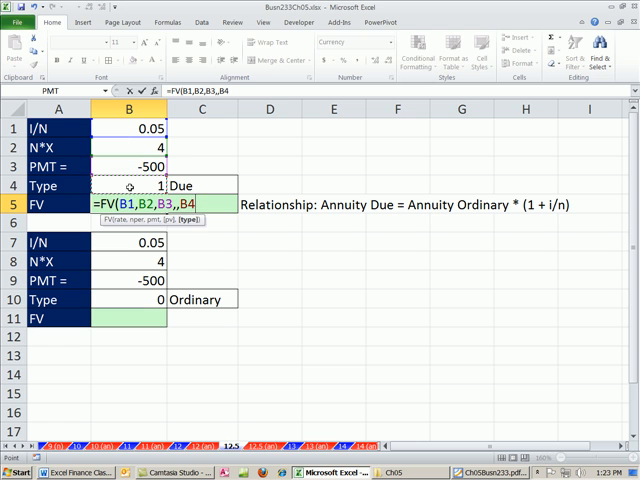
key("Return")
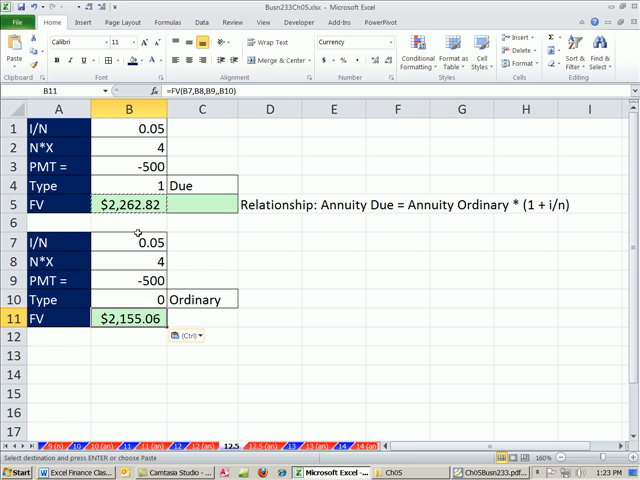
Step: Review the ordinary annuity formula =FV(B7,B8,B9,,B10) in B11, still $2,155.06, and move to C5
double_click(128, 318)
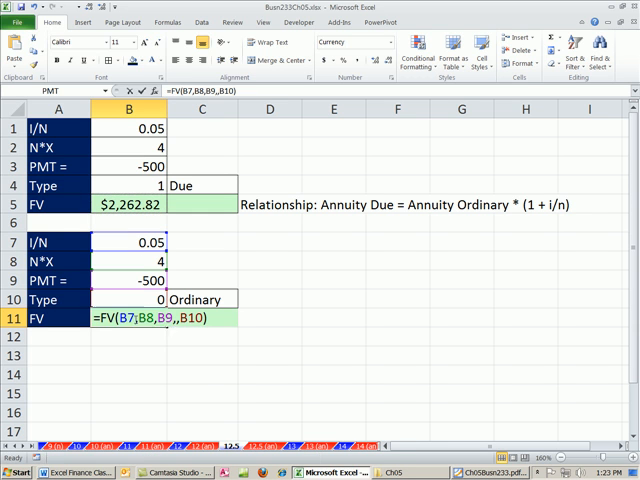
key("Return")
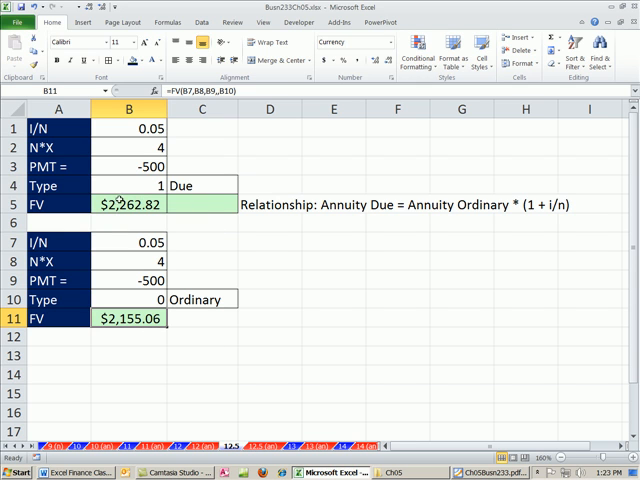
left_click(202, 204)
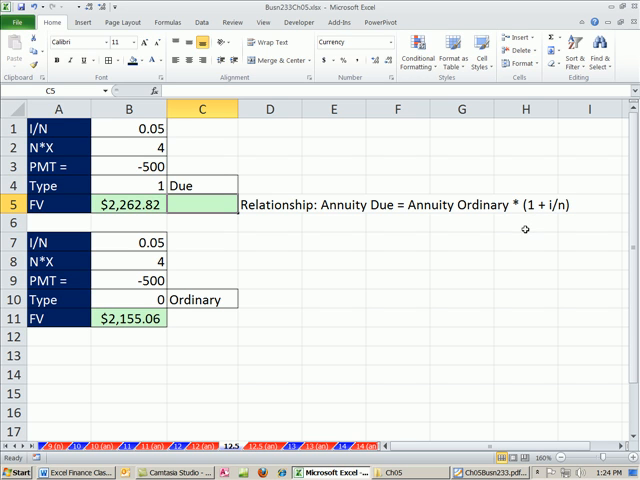
mouse_move(592, 222)
type("=B11*")
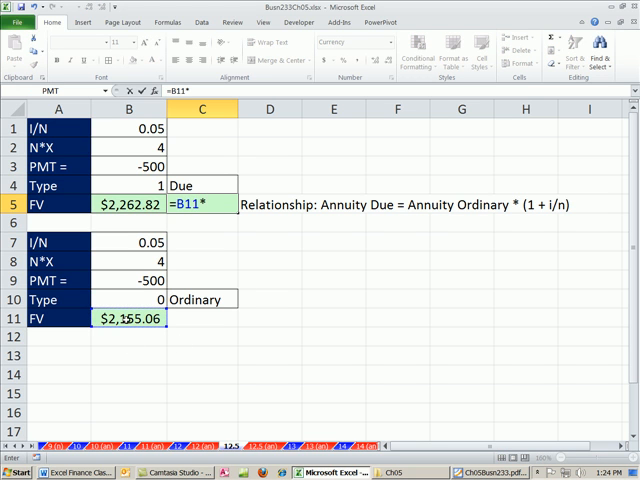
Step: Complete the proof formula =B11*(1+B1) in C5, ordinary future value times one plus the period rate
type("(1")
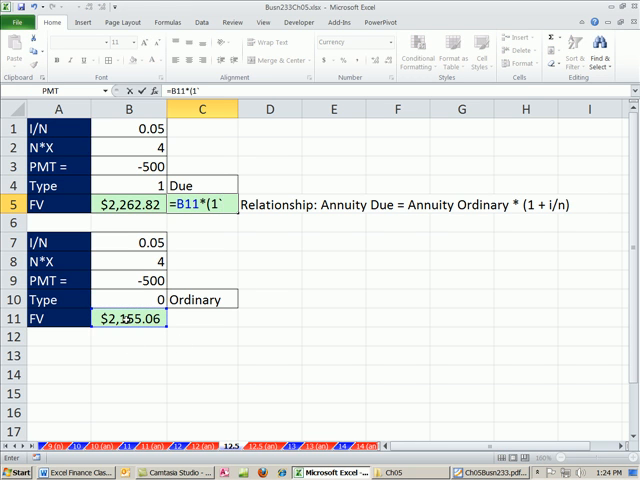
type("+")
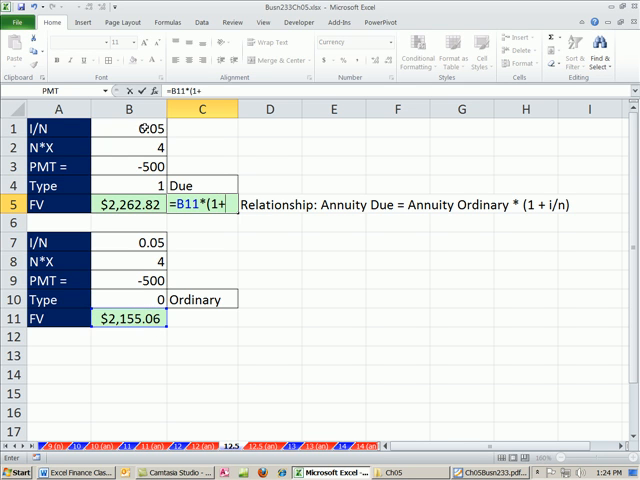
type("B1)")
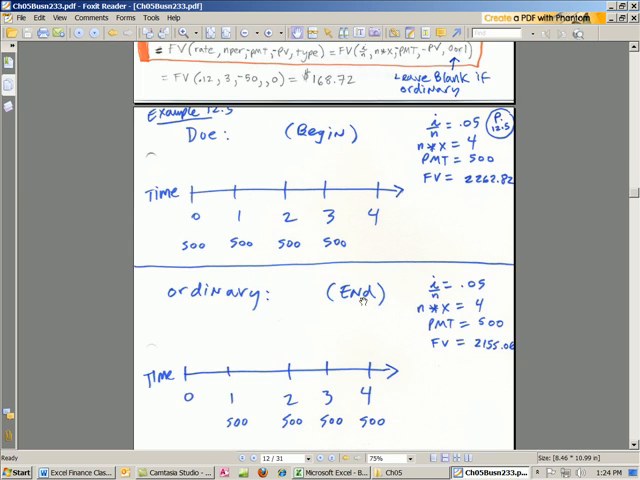
Step: Scroll the handwritten notes from the Due/Ordinary timelines to the Future Value of Annuity formula page
scroll("down", 3)
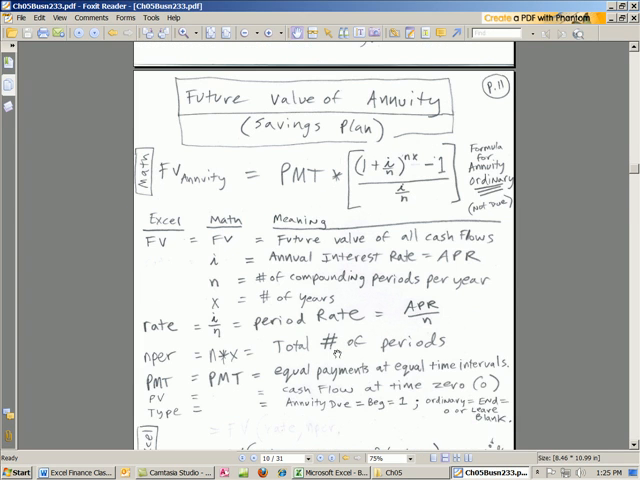
scroll("down", 3)
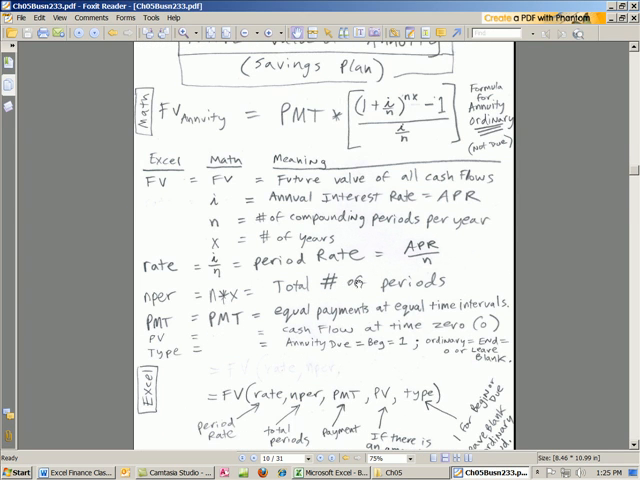